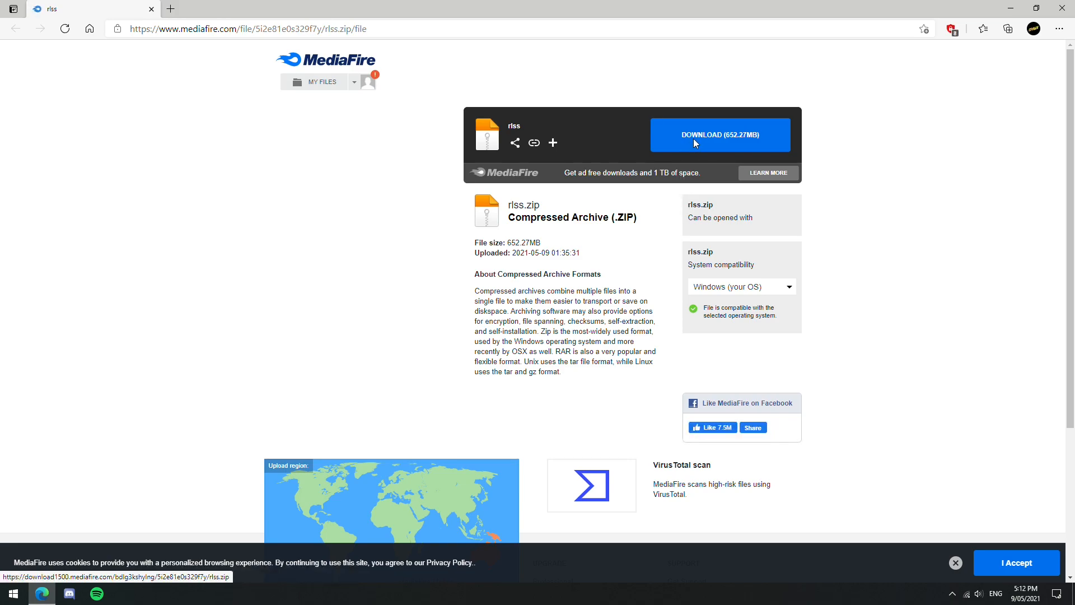
- Download rlss.zip from MediaFire to the desktop and dismiss the ad pop-up
{"action": "left_click", "coordinate": [720, 135]}
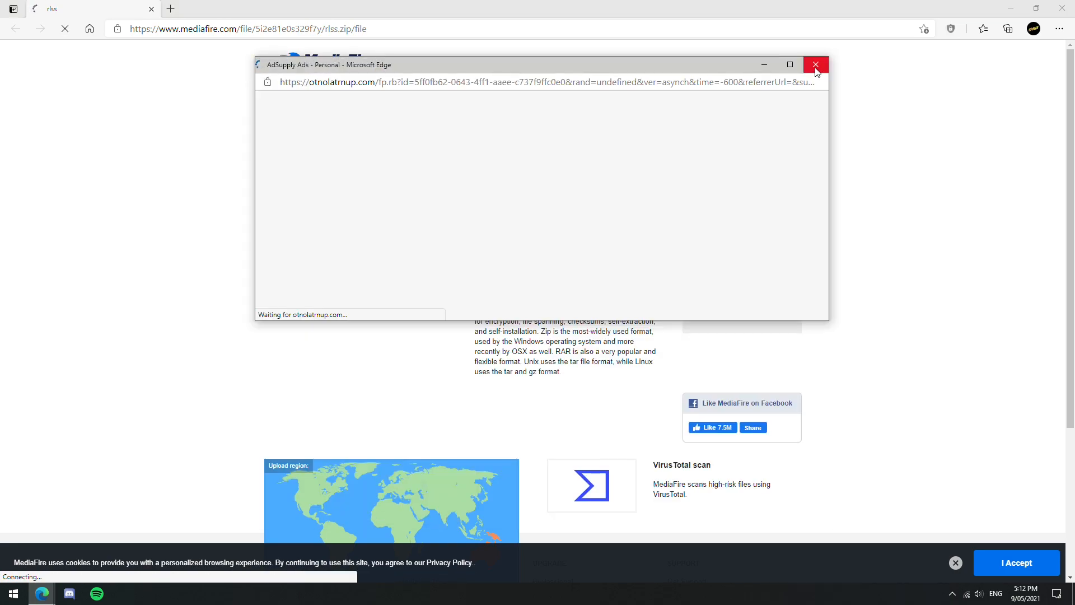
{"action": "left_click", "coordinate": [815, 65]}
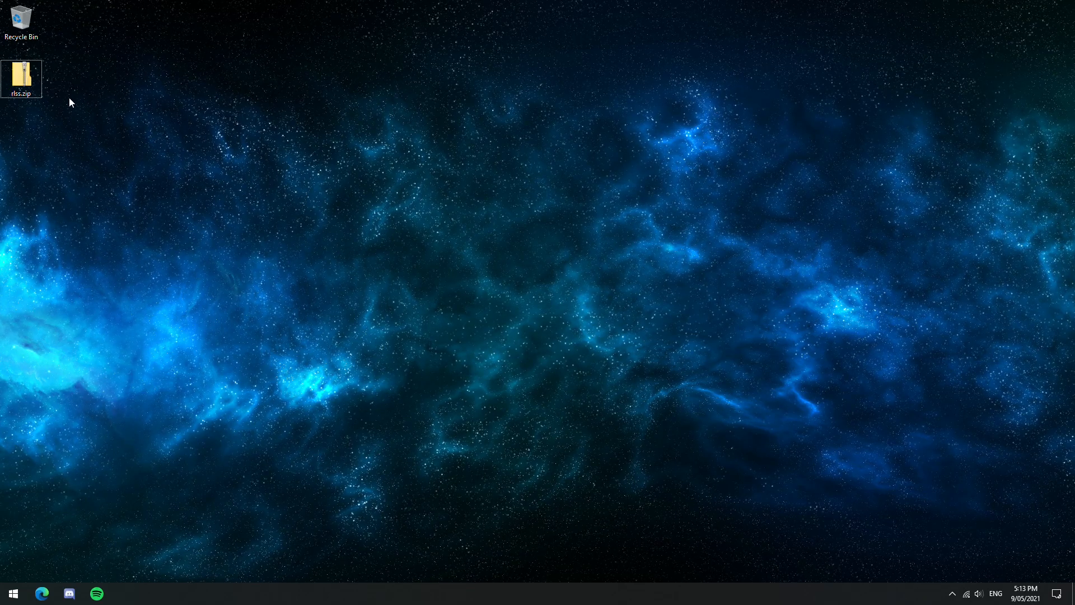
- Extract rlss.zip into an rlss folder and select bluestacks.exe inside it
{"action": "right_click", "coordinate": [20, 73]}
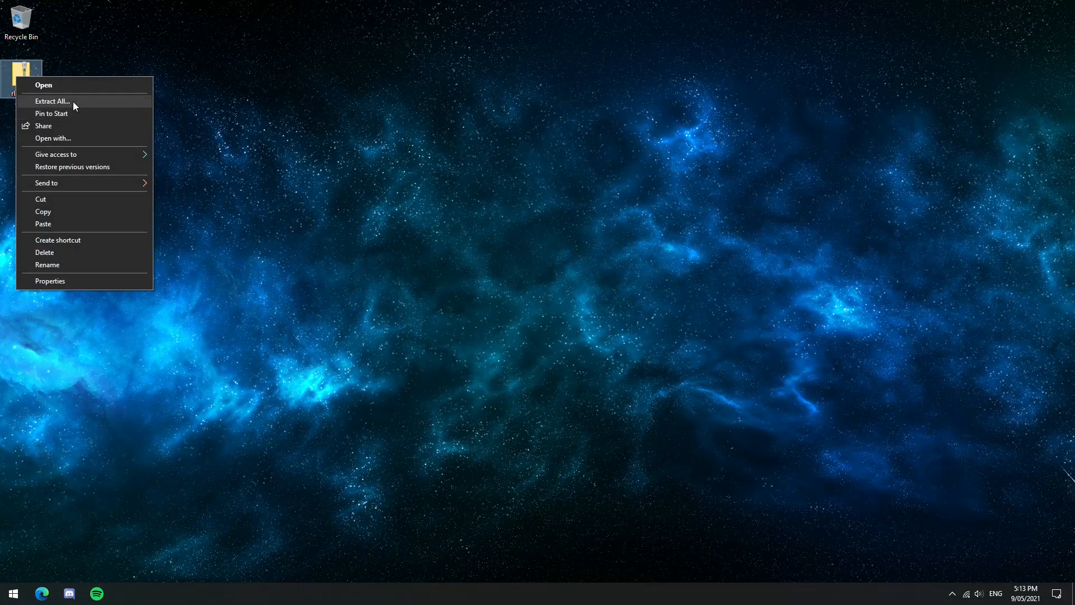
{"action": "left_click", "coordinate": [51, 101]}
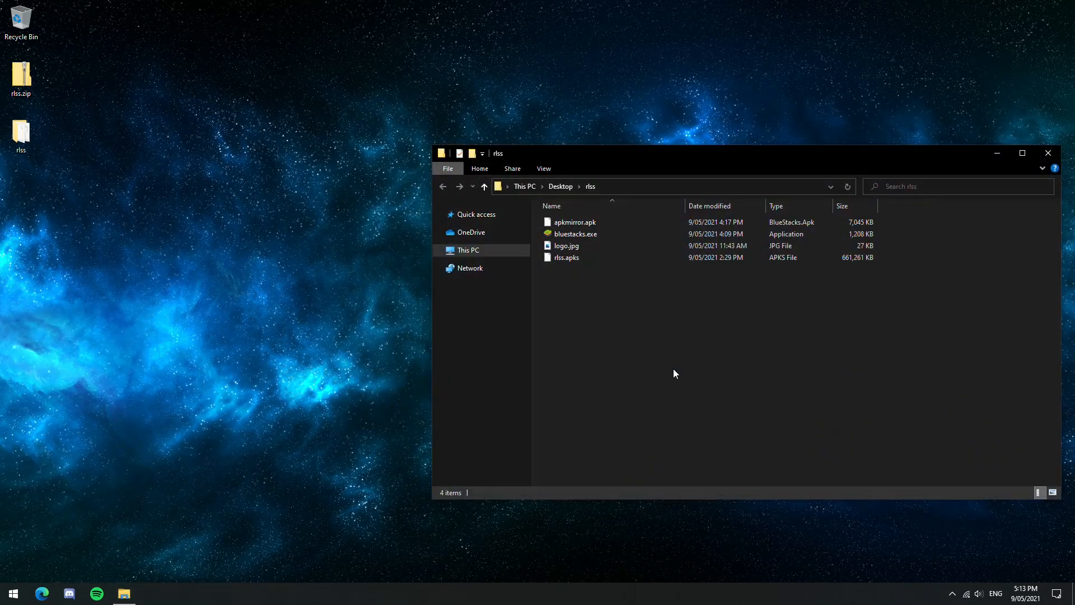
{"action": "left_click", "coordinate": [575, 232]}
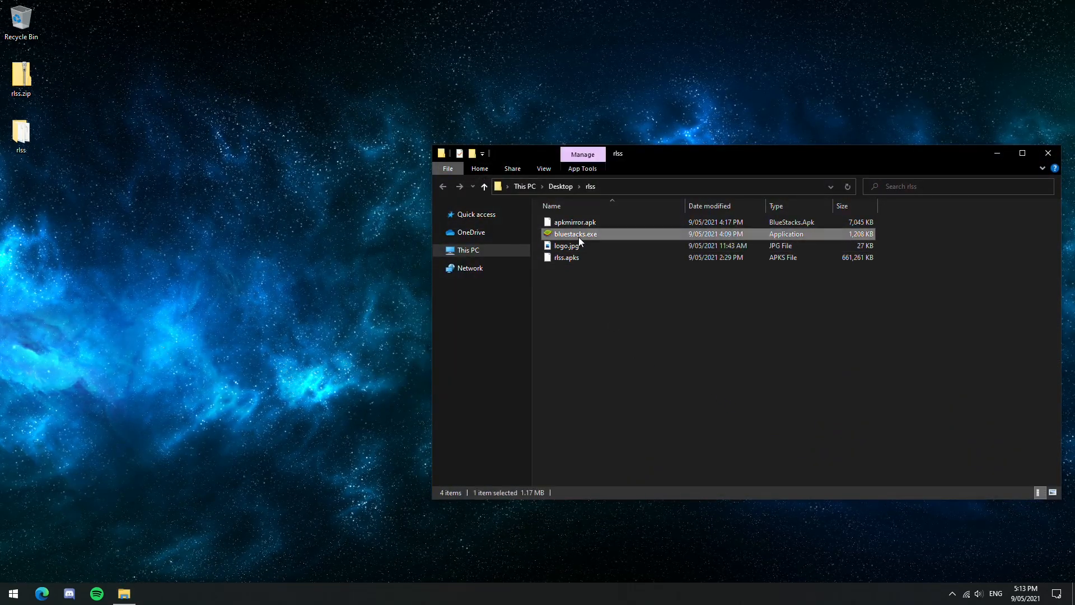
- Run bluestacks.exe, allow it in User Account Control and install BlueStacks 4
{"action": "double_click", "coordinate": [575, 234]}
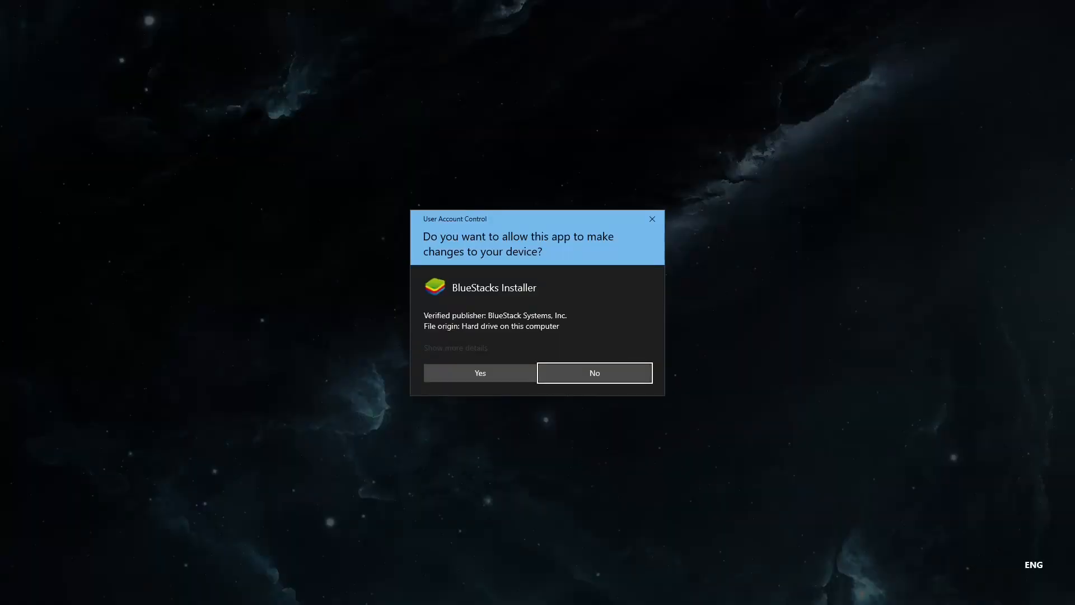
{"action": "left_click", "coordinate": [479, 373]}
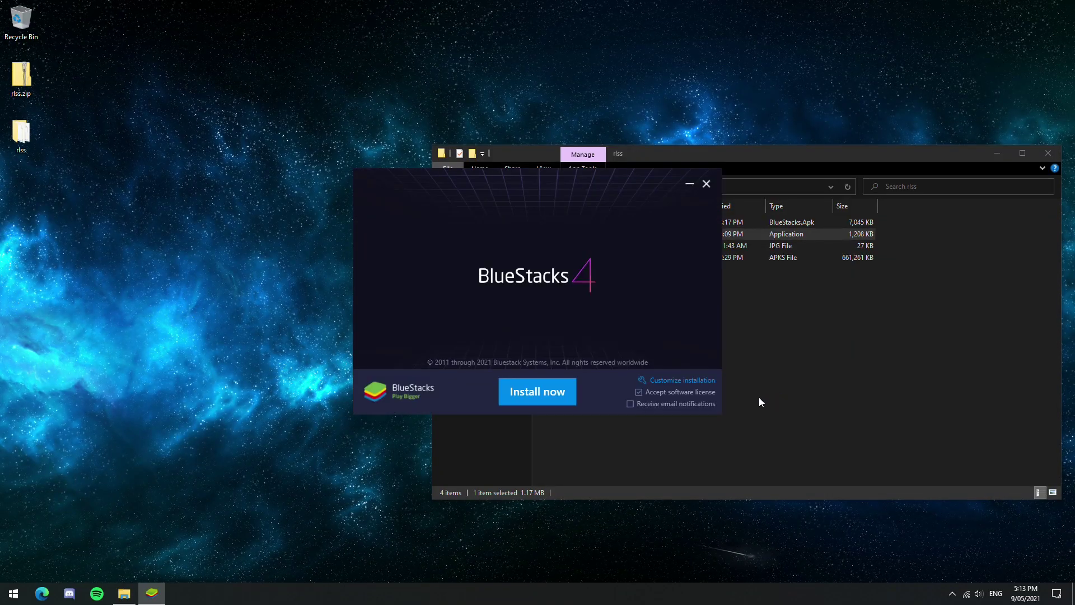
{"action": "left_click", "coordinate": [537, 392]}
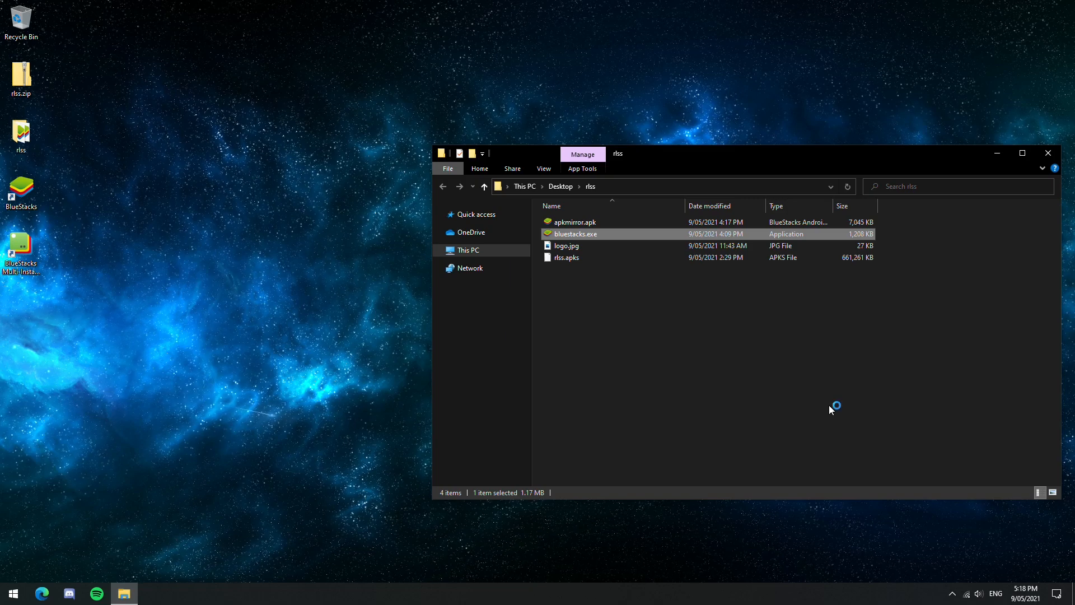
- Create a Nougat 64-bit instance with High memory in Multi-Instance Manager and start it
{"action": "double_click", "coordinate": [576, 233]}
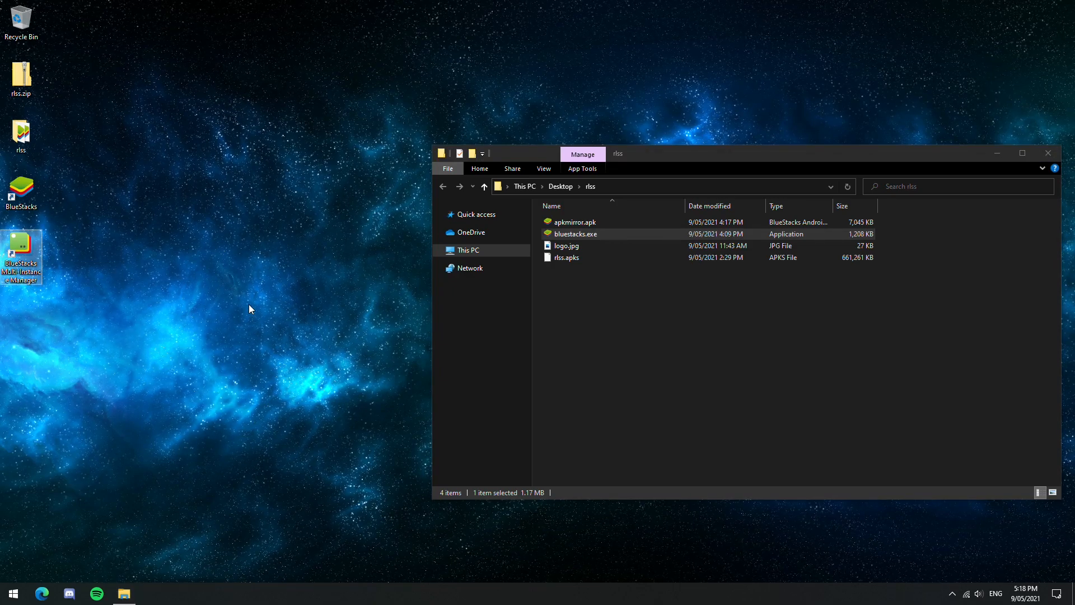
{"action": "double_click", "coordinate": [21, 244]}
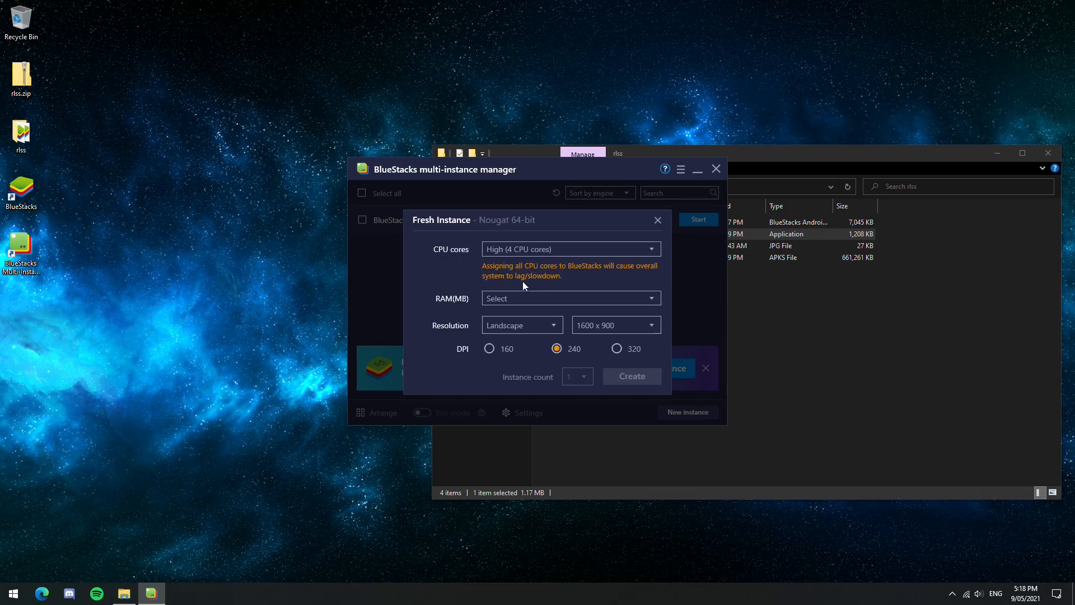
{"action": "left_click", "coordinate": [570, 298]}
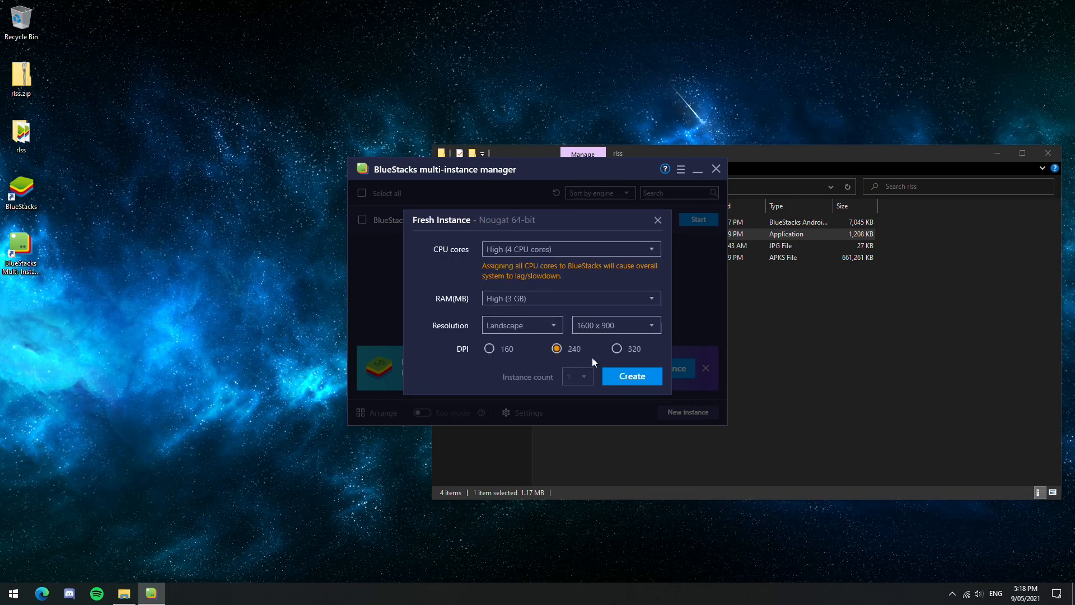
{"action": "left_click", "coordinate": [632, 376]}
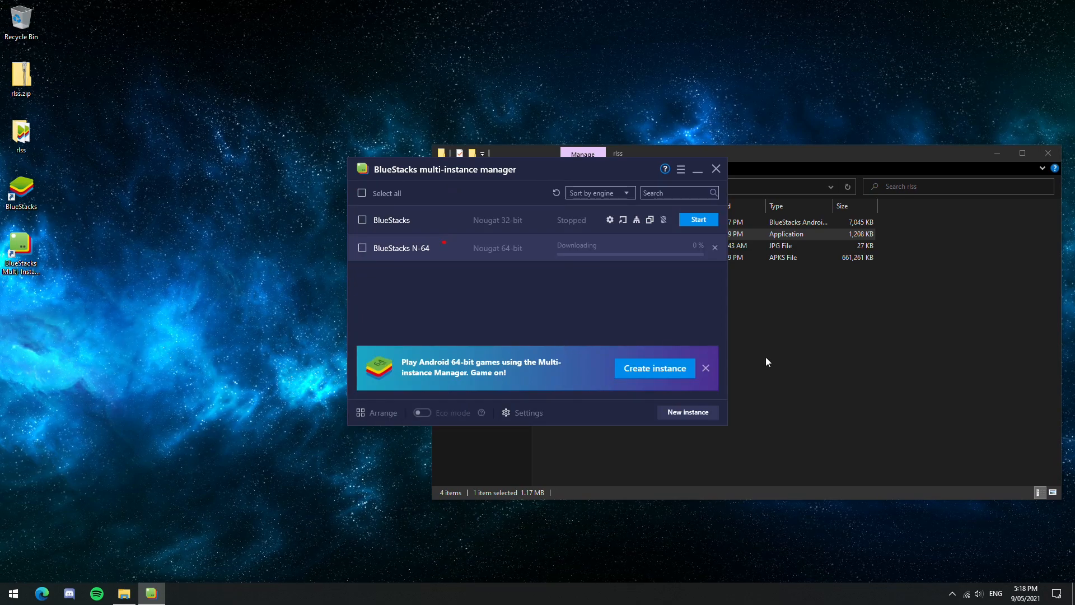
{"action": "mouse_move", "coordinate": [779, 369]}
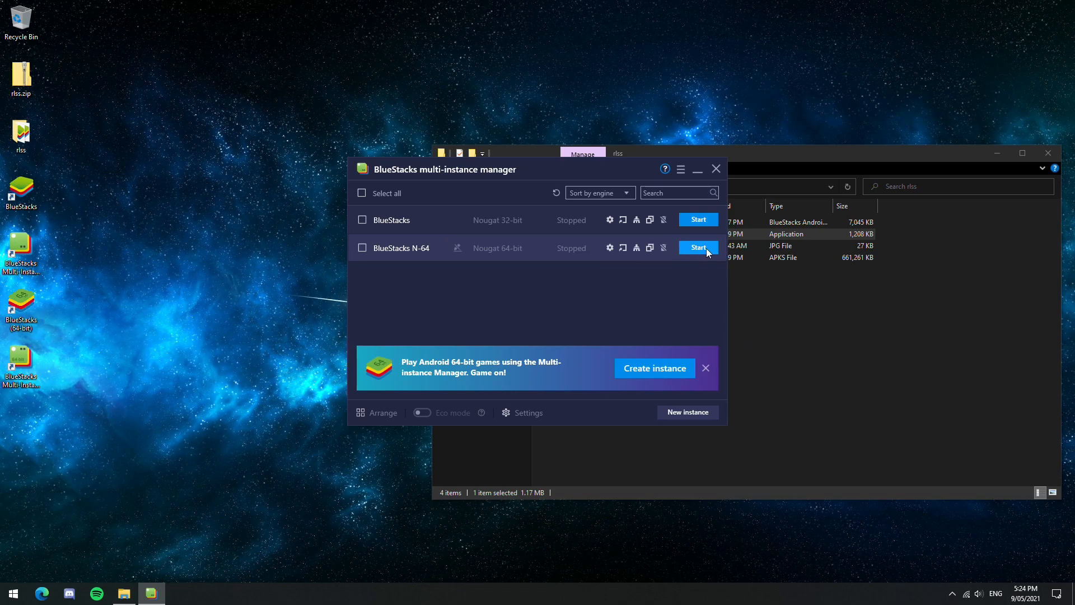
{"action": "left_click", "coordinate": [698, 247]}
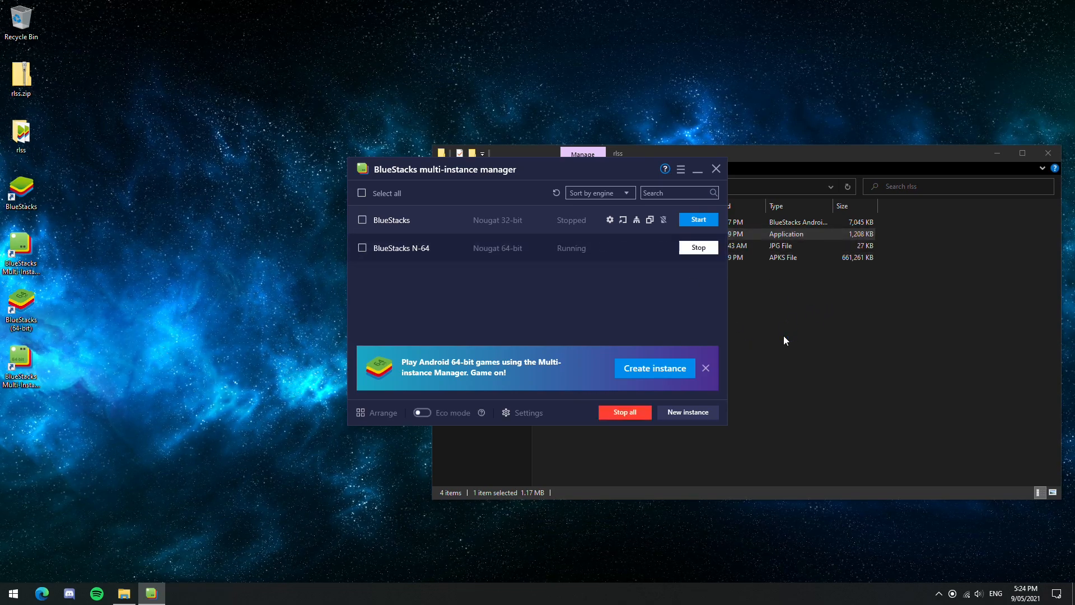
{"action": "left_click", "coordinate": [698, 220]}
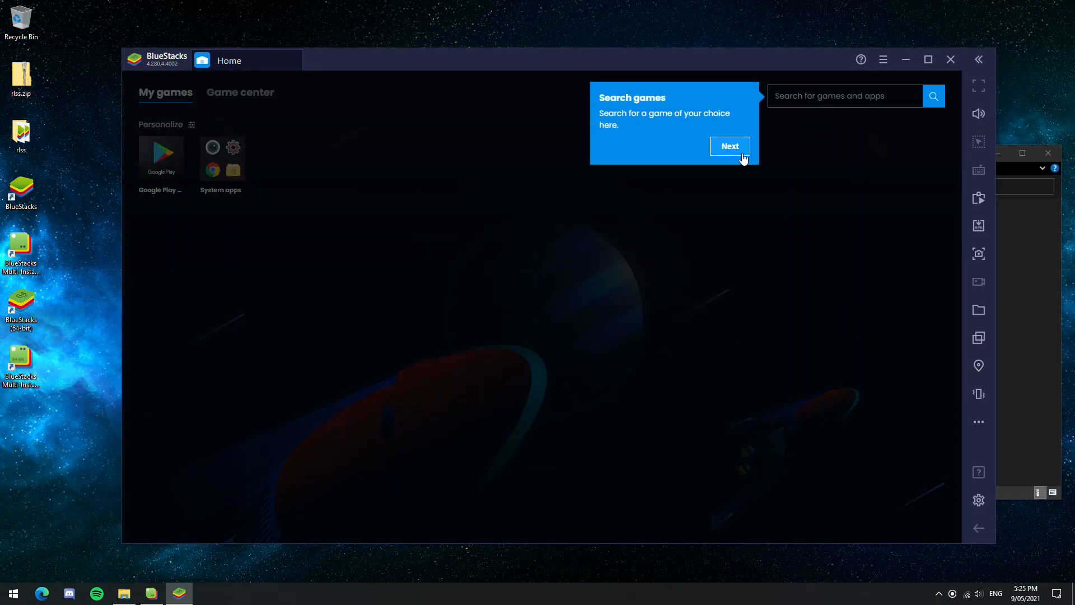
- Dismiss the tour tips and install apkmirror.apk from Desktop\rlss via Install APK
{"action": "left_click", "coordinate": [730, 146]}
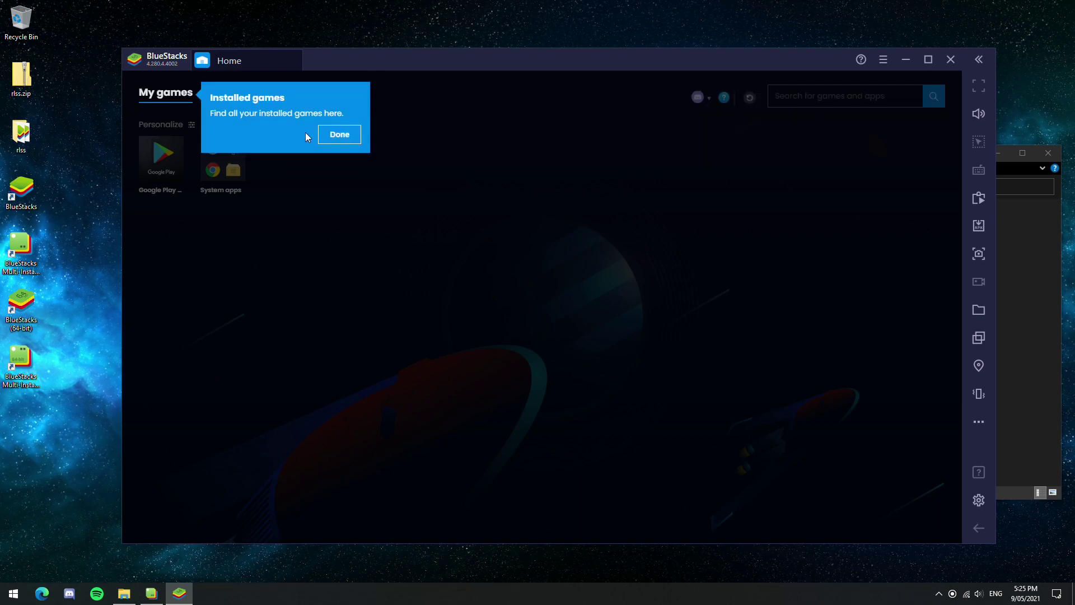
{"action": "left_click", "coordinate": [339, 134]}
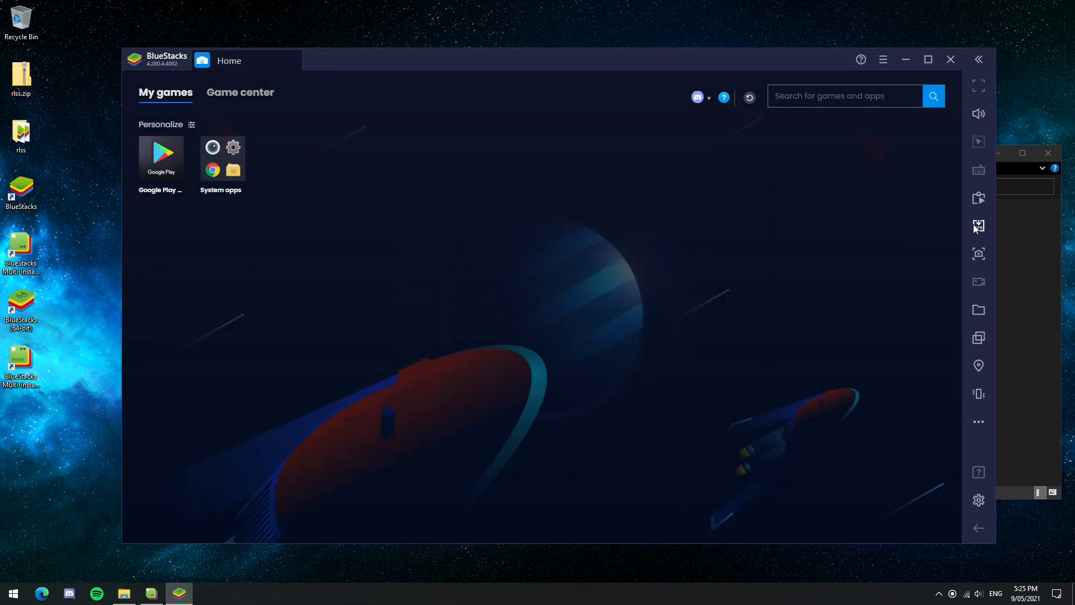
{"action": "left_click", "coordinate": [979, 226]}
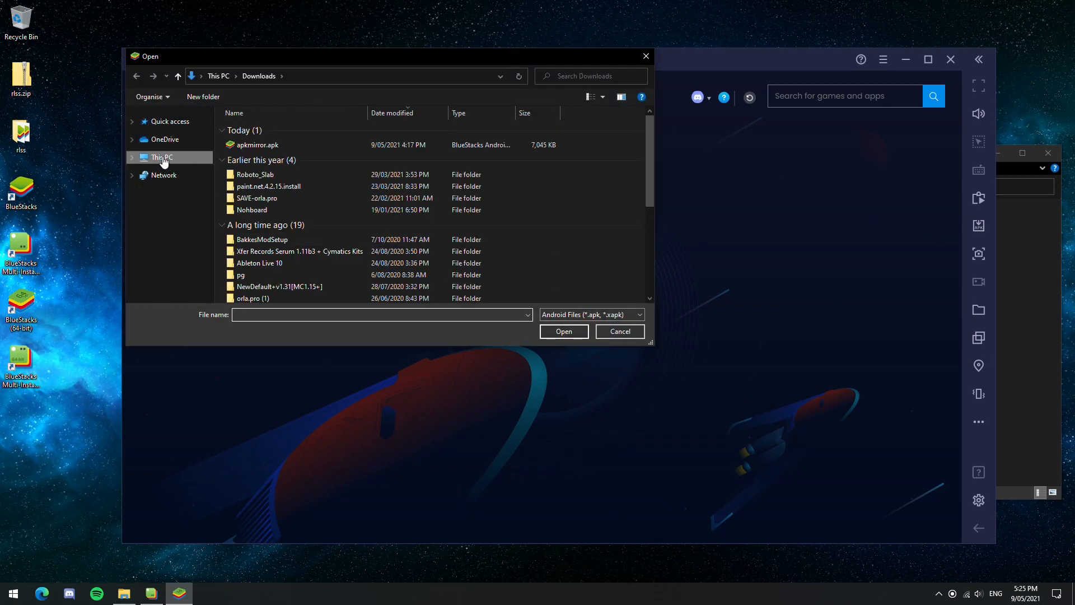
{"action": "left_click", "coordinate": [161, 156]}
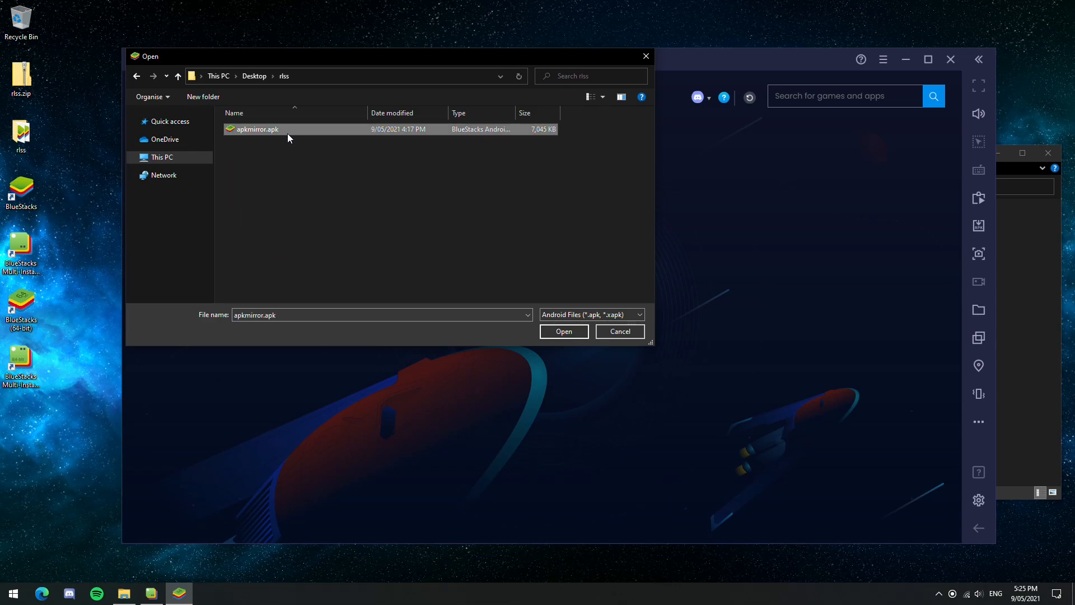
{"action": "left_click", "coordinate": [563, 332]}
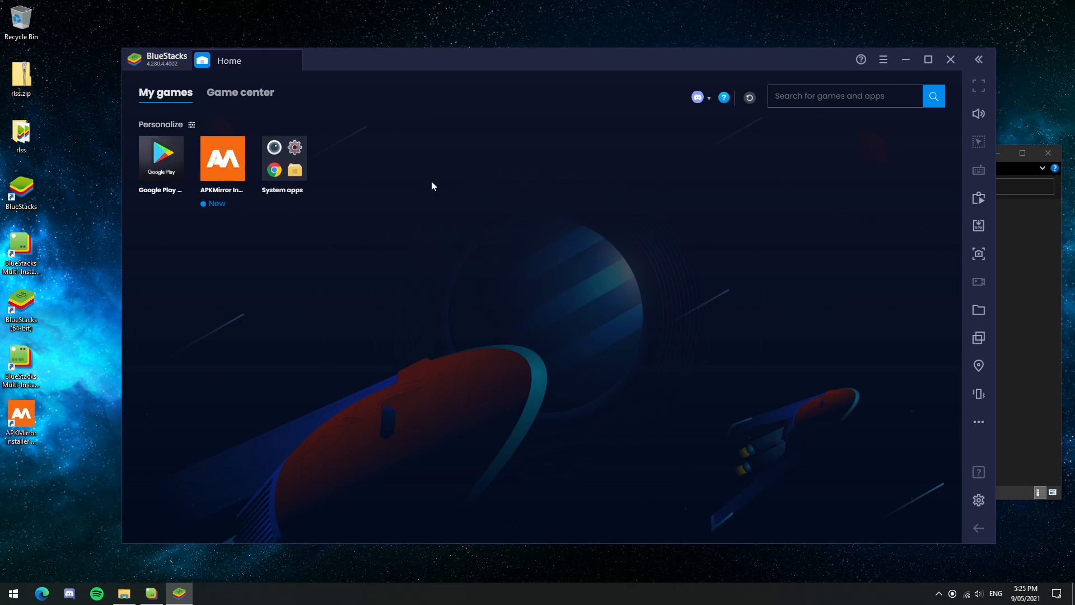
{"action": "left_click", "coordinate": [283, 158]}
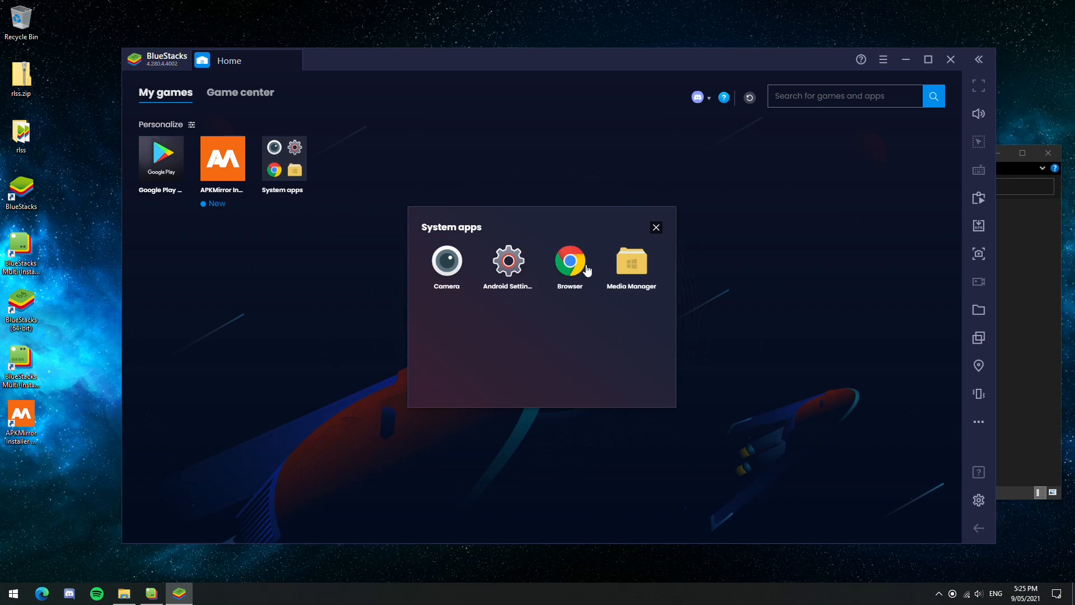
- Import rlss.apks from Desktop\rlss into Media Manager using Import From Windows
{"action": "left_click", "coordinate": [632, 260]}
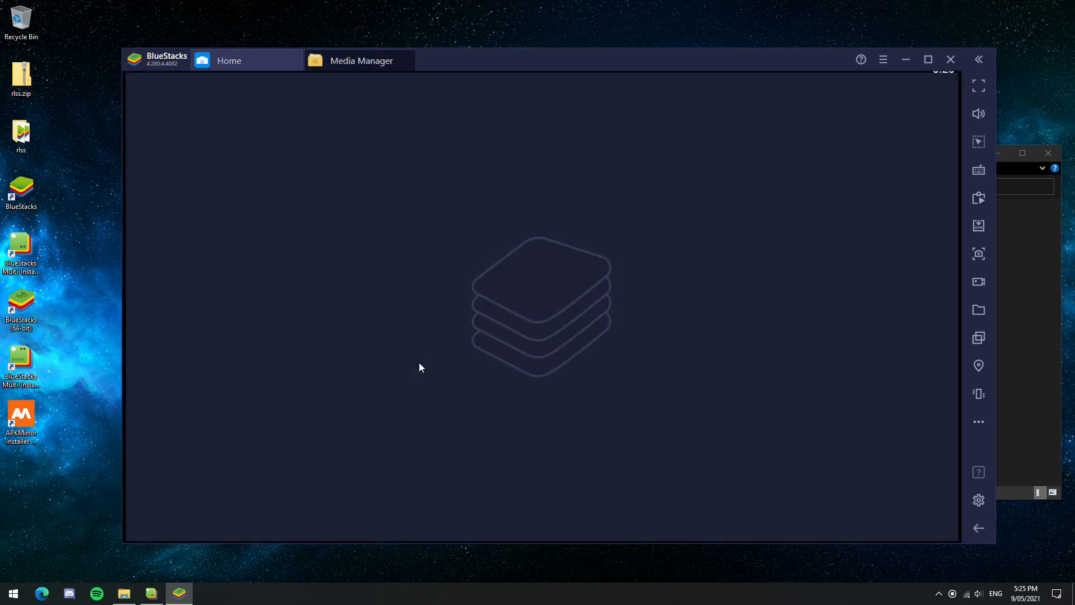
{"action": "left_click", "coordinate": [360, 60]}
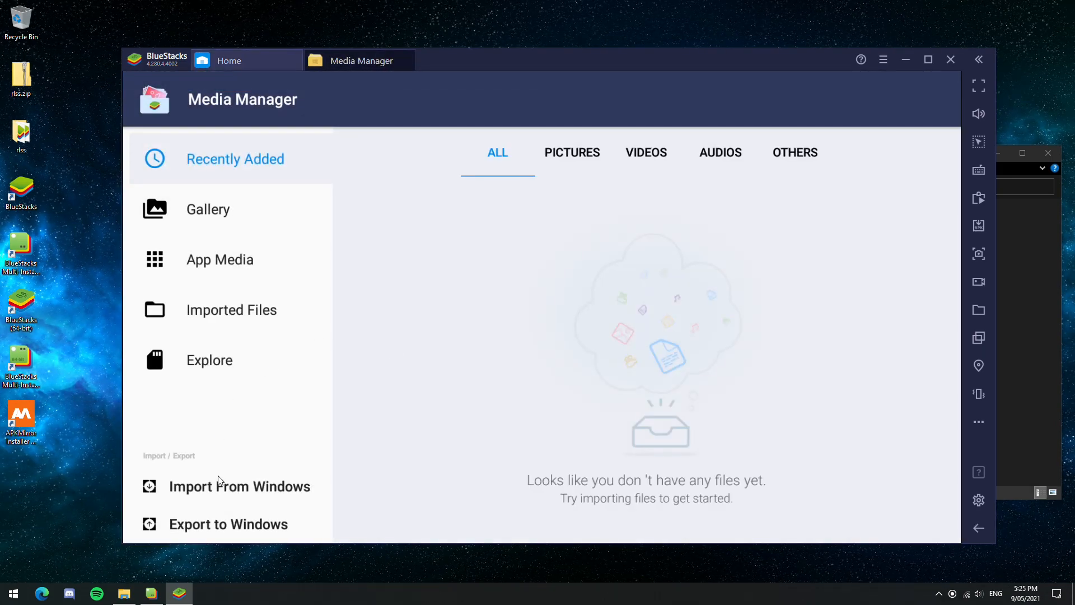
{"action": "left_click", "coordinate": [239, 486]}
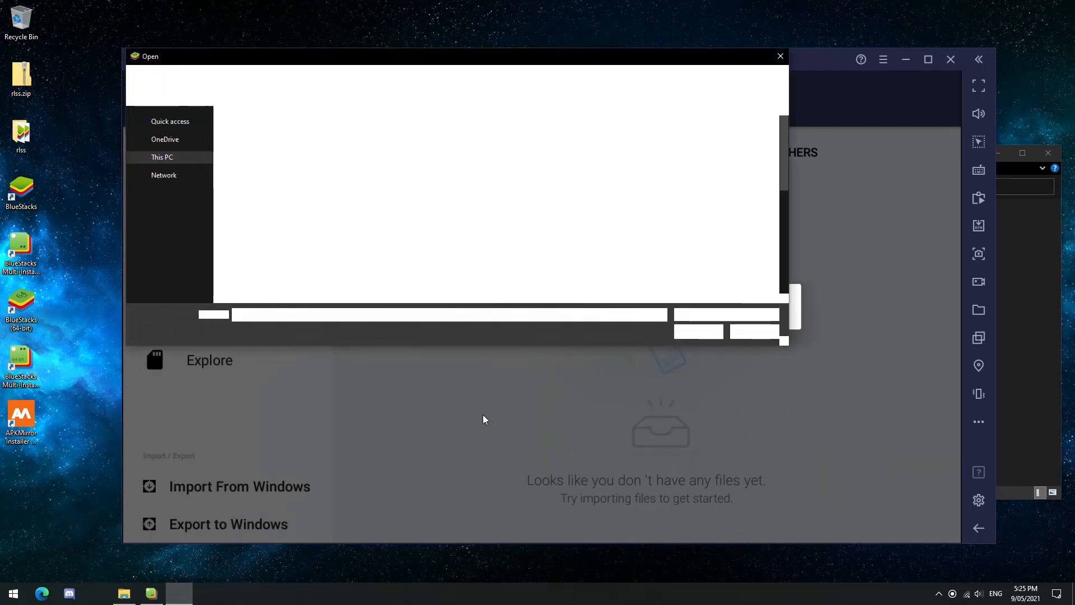
{"action": "left_click", "coordinate": [161, 156]}
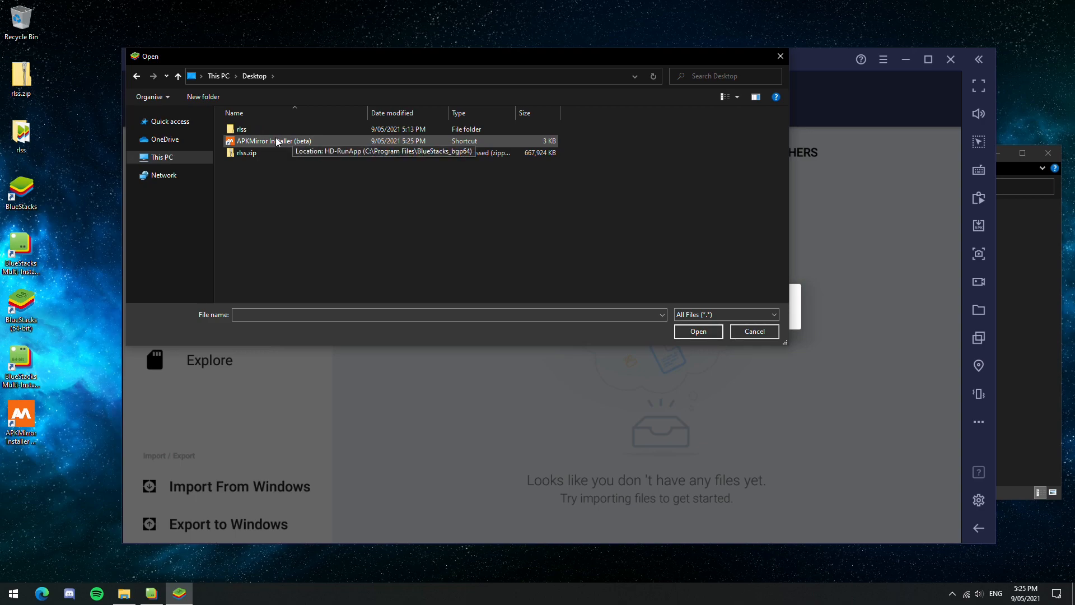
{"action": "double_click", "coordinate": [242, 129]}
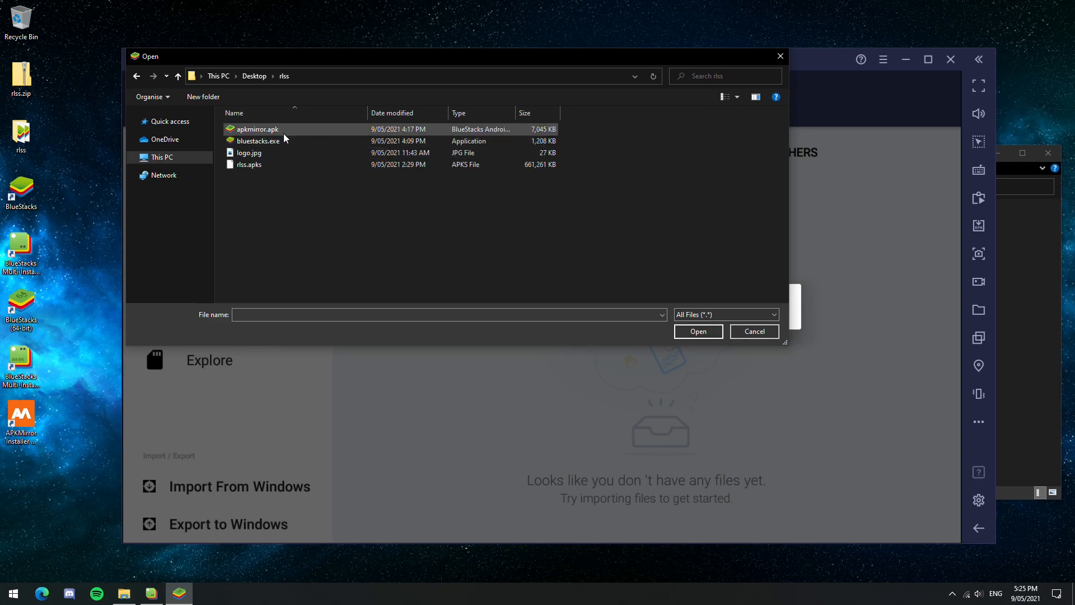
{"action": "mouse_move", "coordinate": [286, 141]}
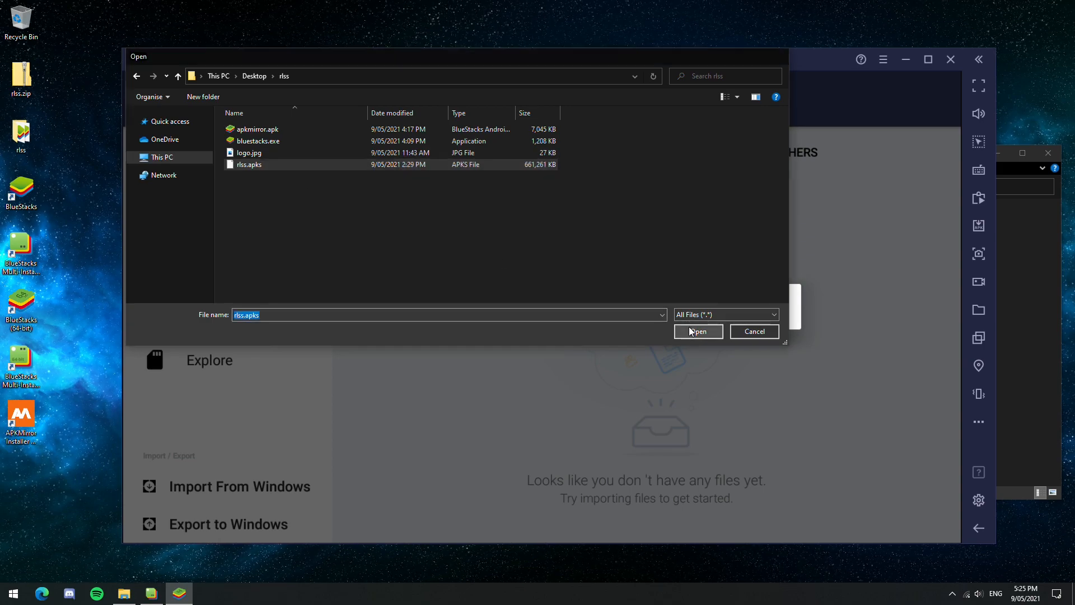
{"action": "left_click", "coordinate": [698, 330]}
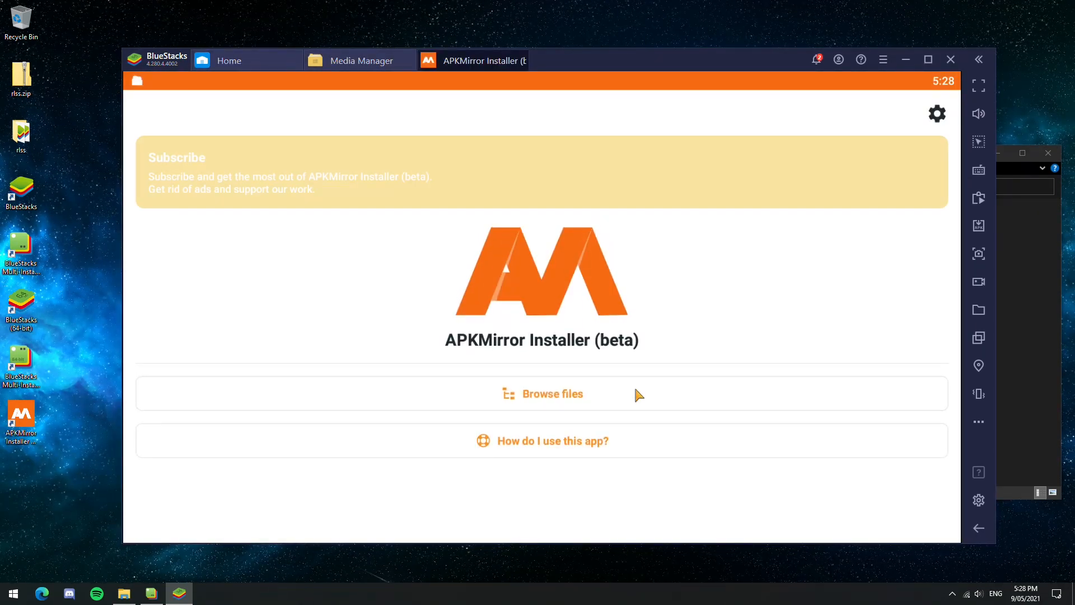
- Install RL Sideswipe from rlss.apks in APKMirror Installer and leave the success screen
{"action": "left_click", "coordinate": [553, 394]}
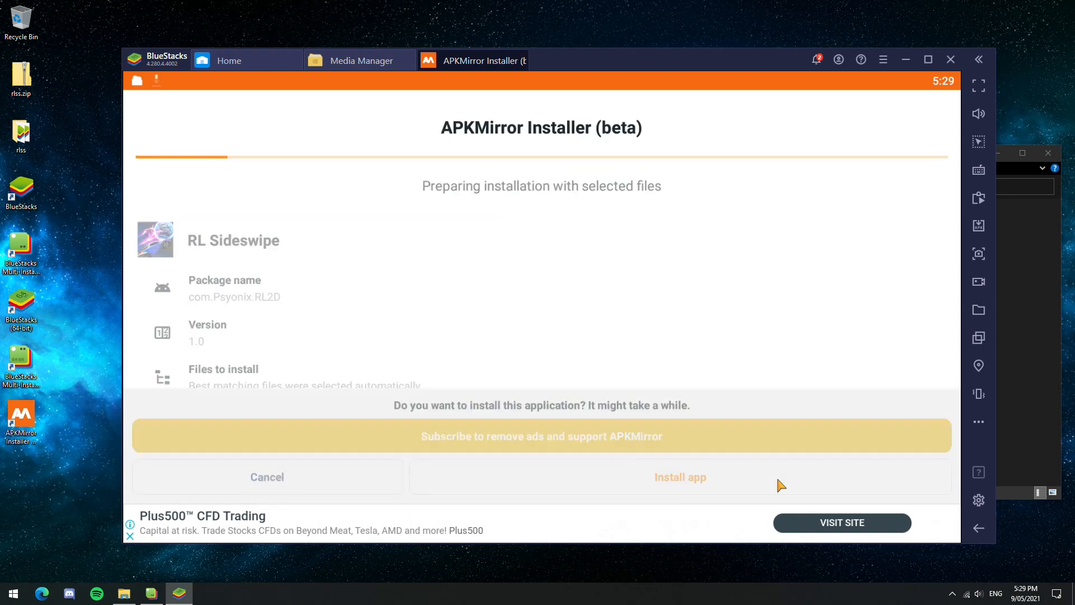
{"action": "left_click", "coordinate": [681, 477]}
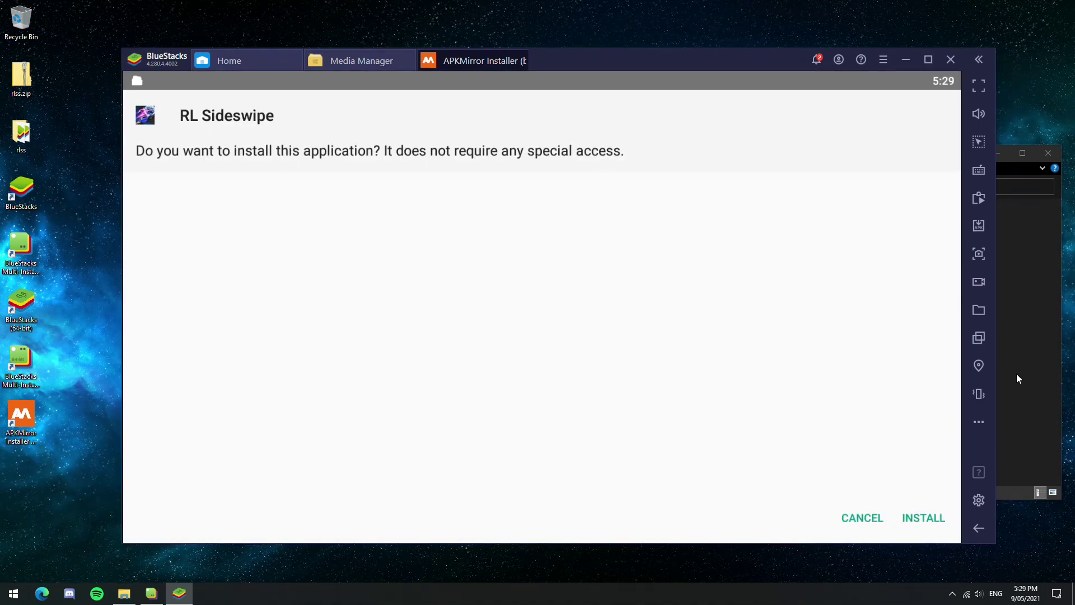
{"action": "left_click", "coordinate": [922, 517]}
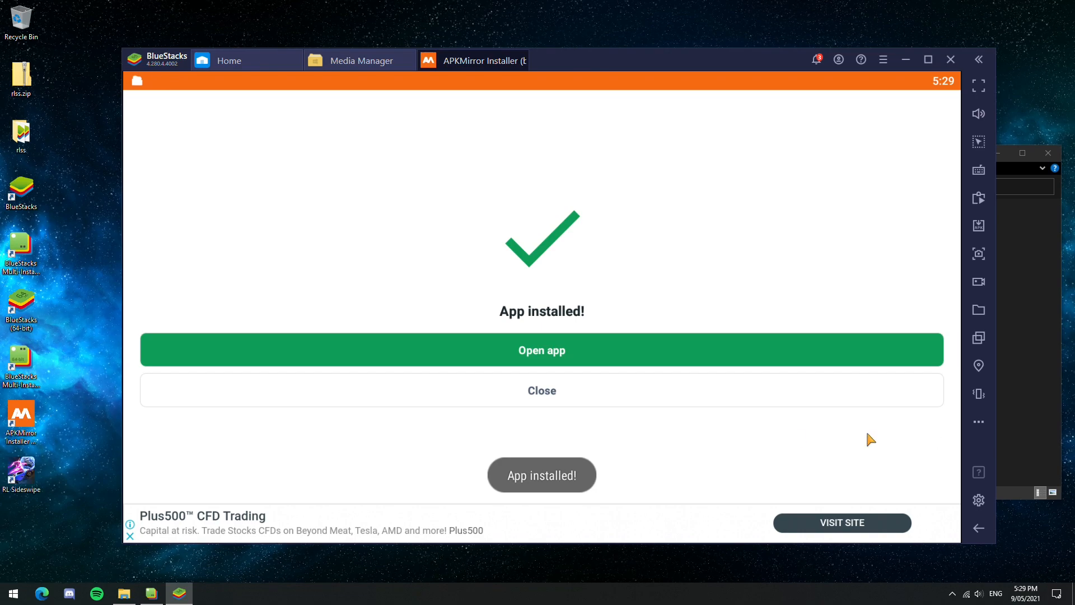
{"action": "left_click", "coordinate": [542, 389]}
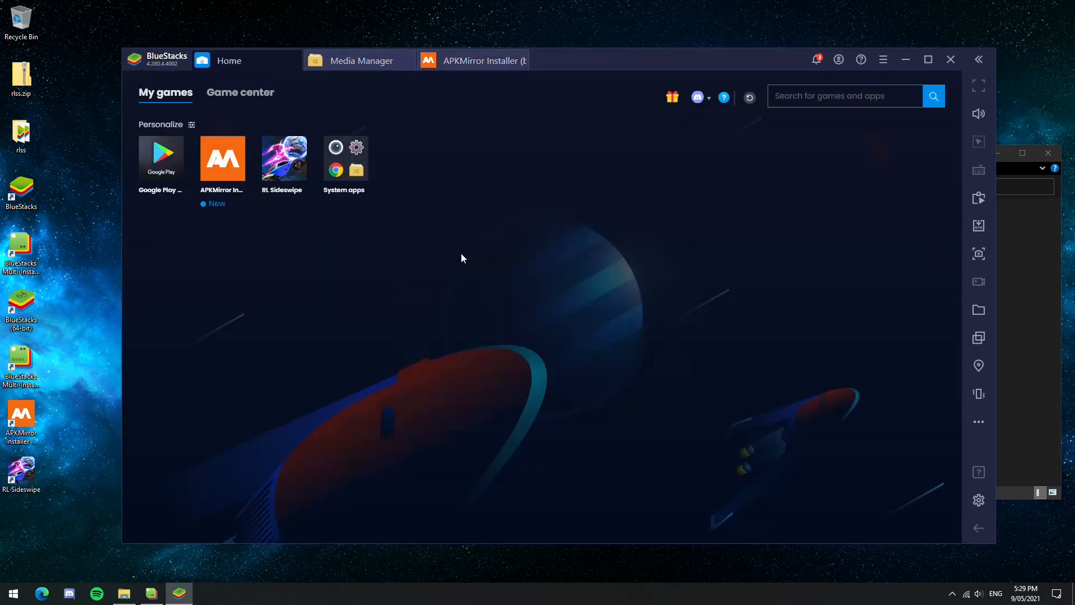
{"action": "mouse_move", "coordinate": [824, 432]}
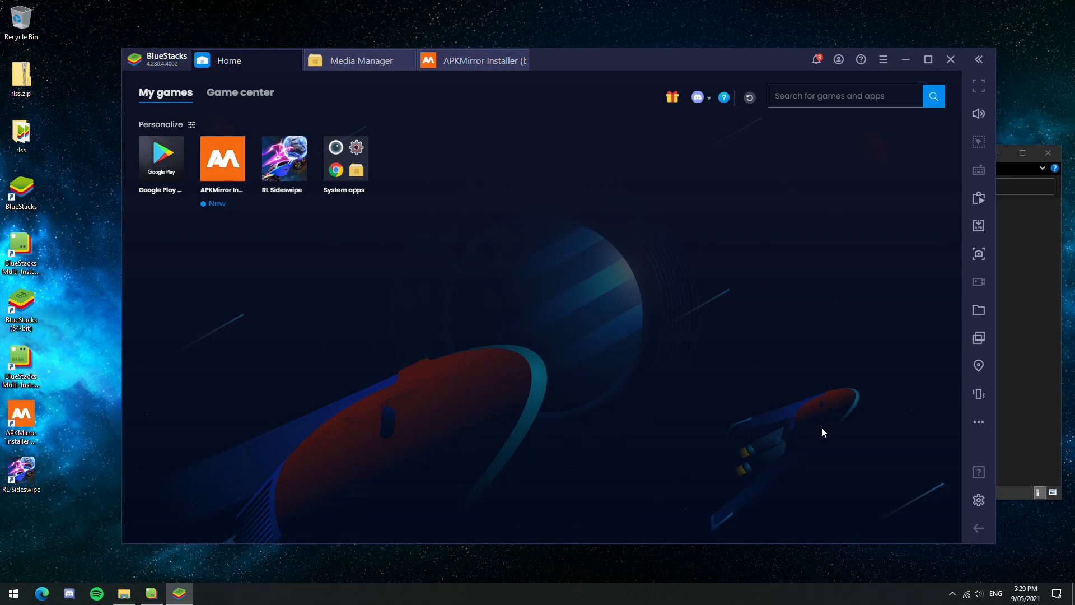
{"action": "mouse_move", "coordinate": [858, 513]}
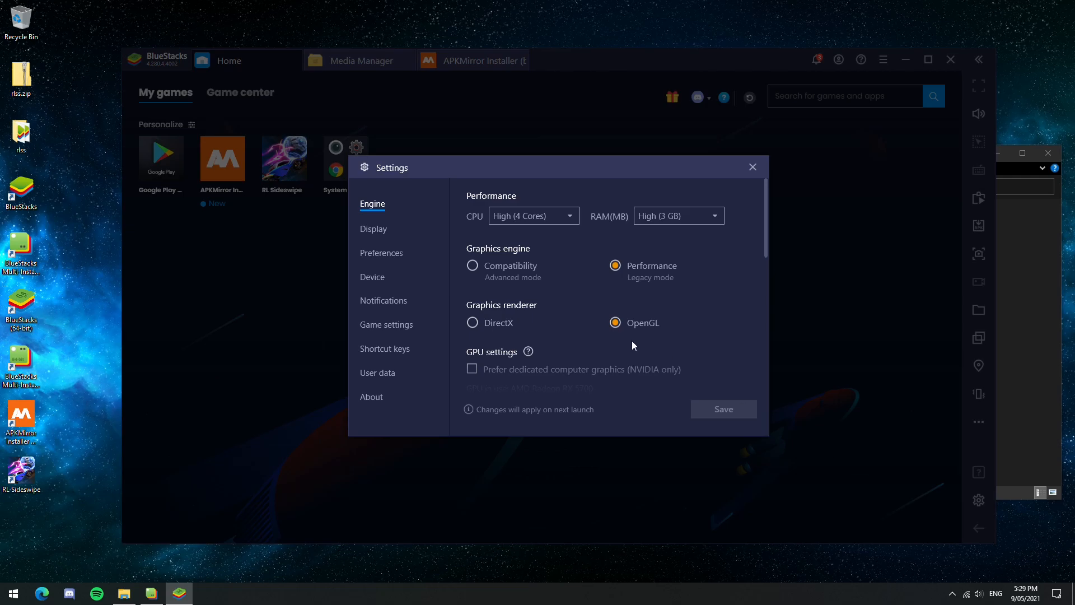
- Select the Compatibility graphics engine and save the engine settings
{"action": "left_click", "coordinate": [470, 265]}
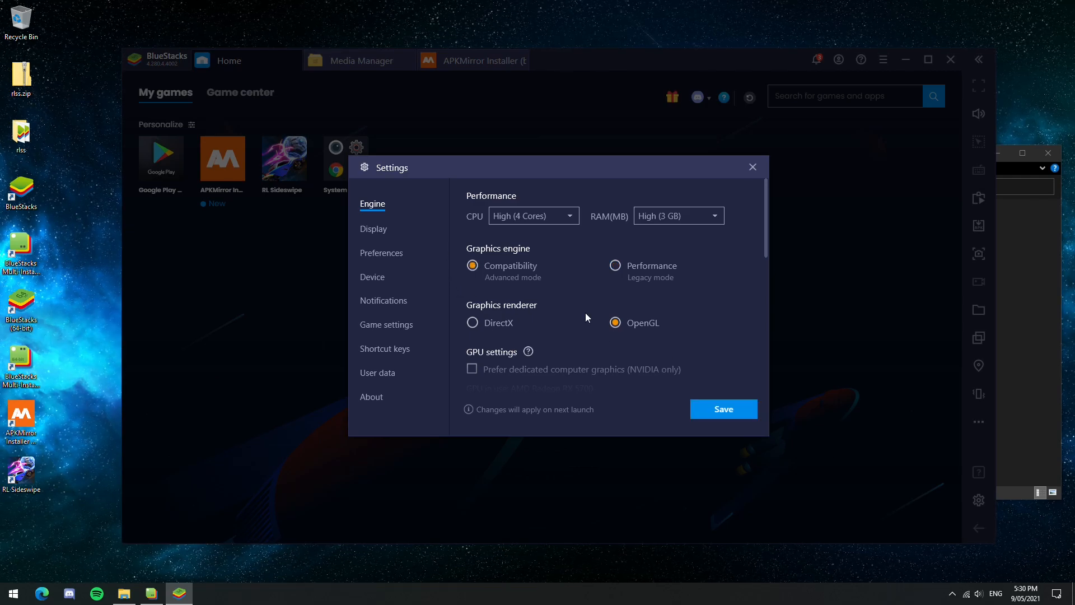
{"action": "scroll", "scroll_direction": "down", "scroll_amount": 3}
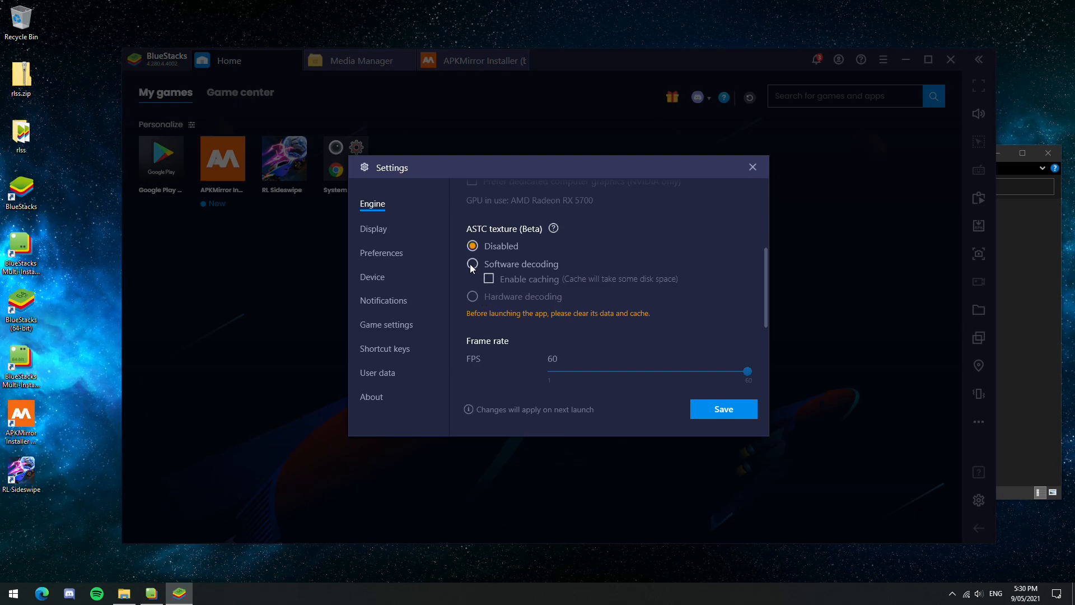
{"action": "scroll", "scroll_direction": "down", "scroll_amount": 3}
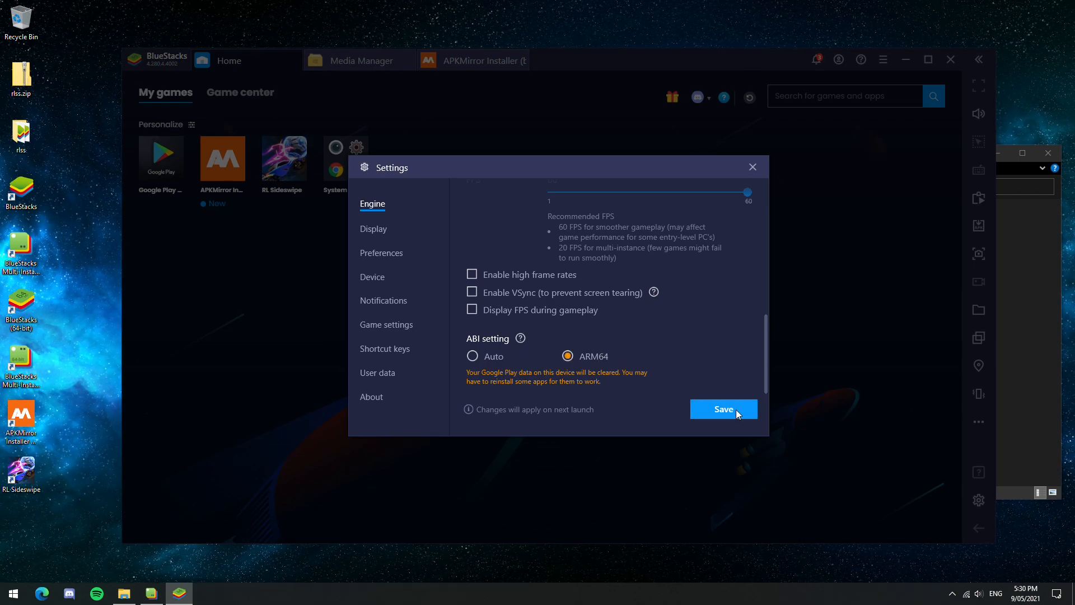
{"action": "left_click", "coordinate": [724, 409]}
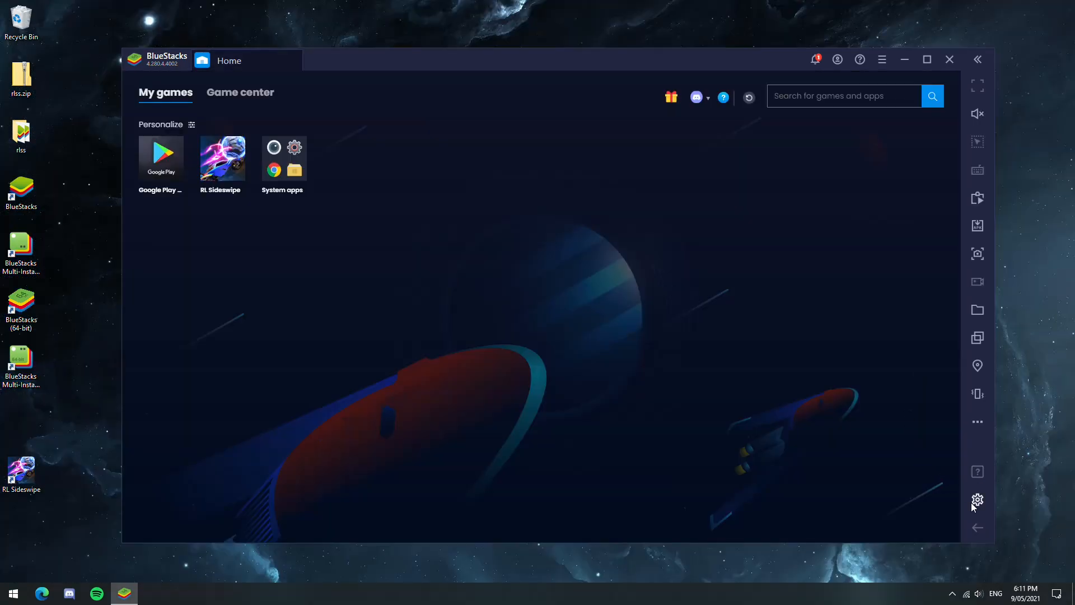
- Force on the game's built-in gamepad controls under Settings > Preferences
{"action": "left_click", "coordinate": [976, 499]}
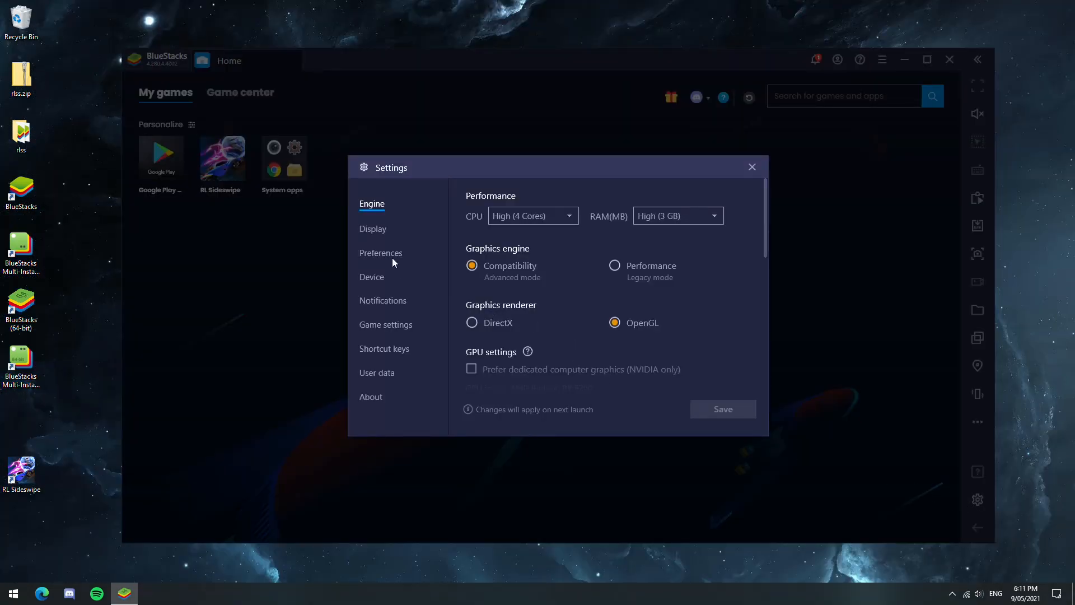
{"action": "left_click", "coordinate": [381, 253]}
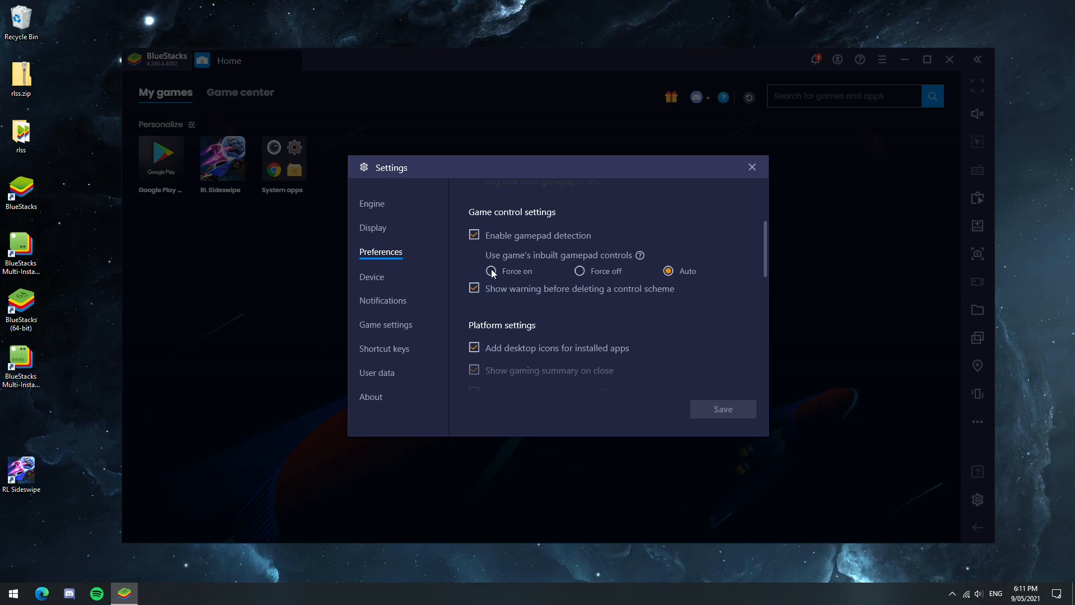
{"action": "left_click", "coordinate": [490, 270]}
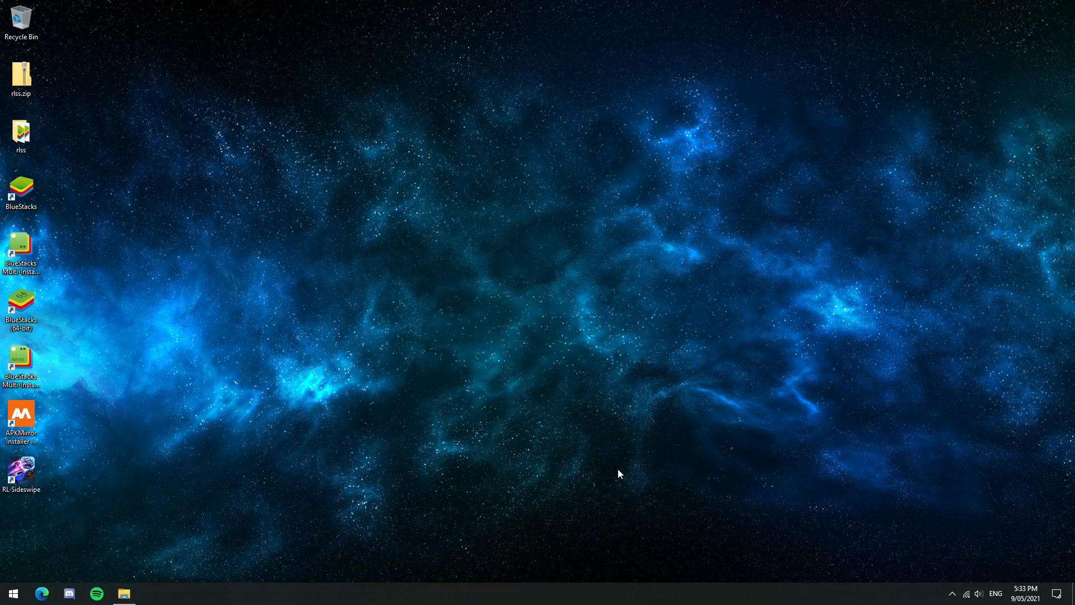
- Launch Steam and add HD-RunApp.exe from BlueStacks_bgp64 as a non-Steam game
{"action": "type", "text": "steam"}
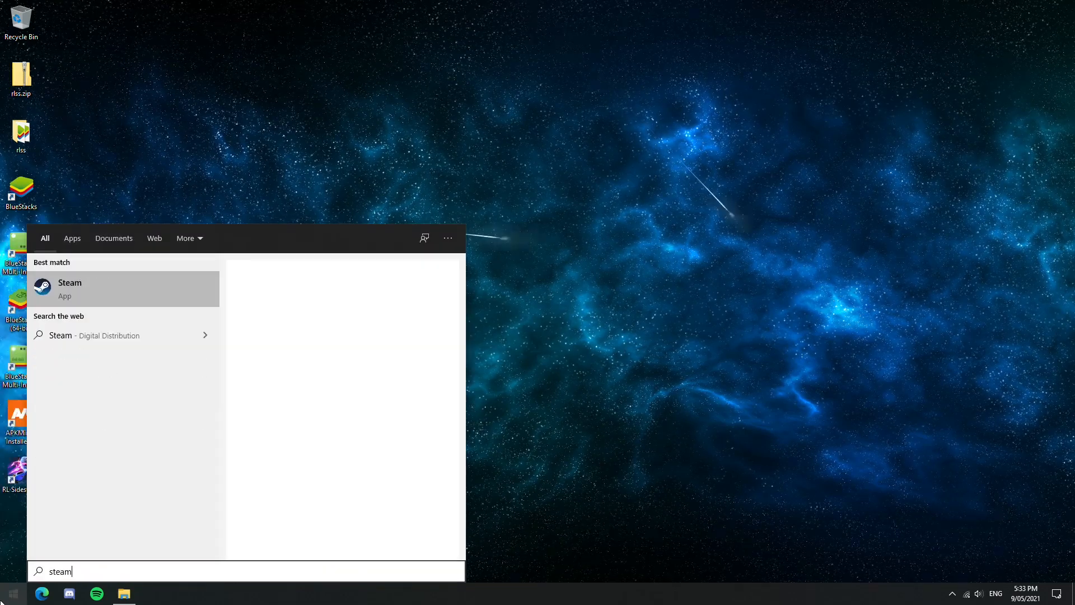
{"action": "left_click", "coordinate": [69, 288]}
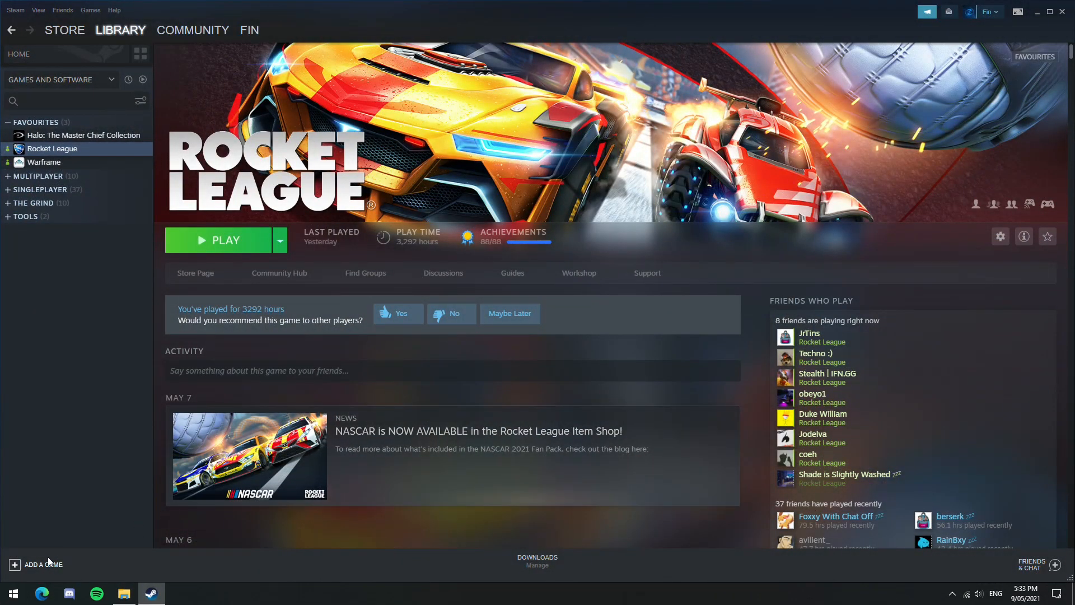
{"action": "left_click", "coordinate": [35, 564]}
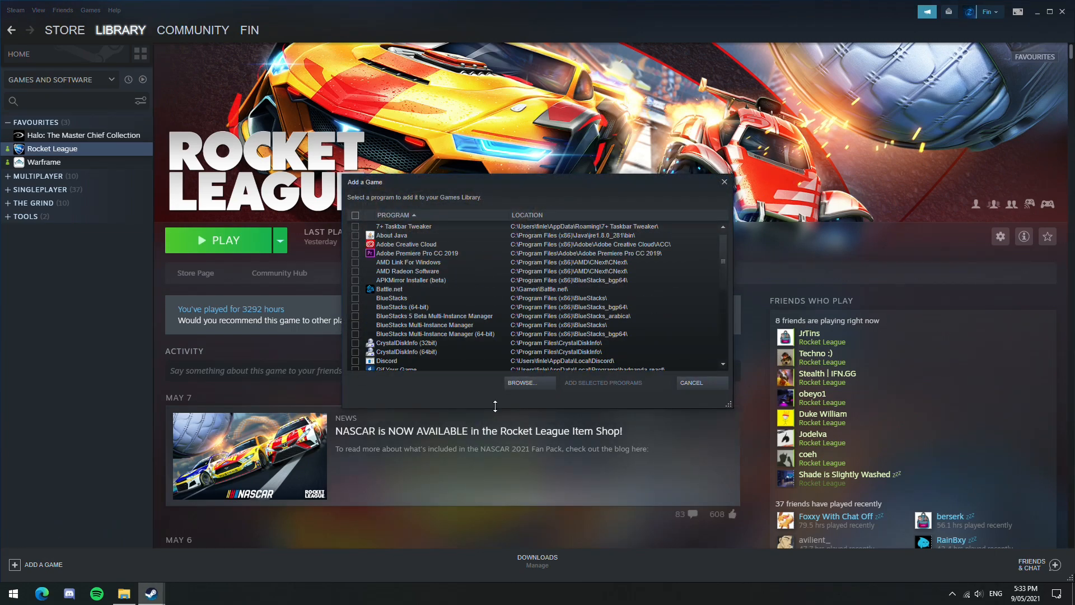
{"action": "left_click", "coordinate": [521, 383]}
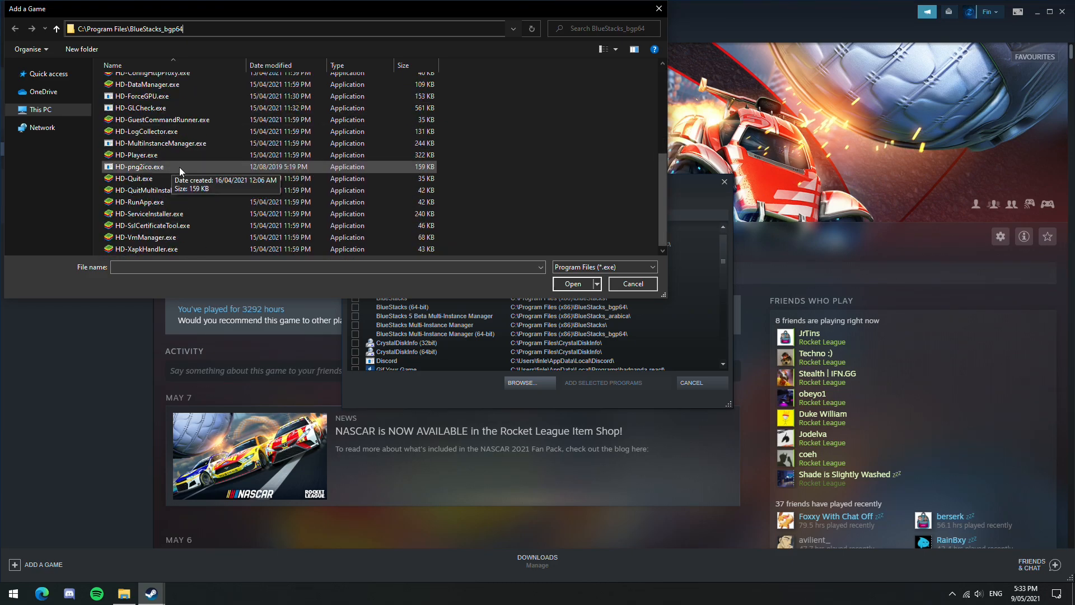
{"action": "left_click", "coordinate": [139, 202]}
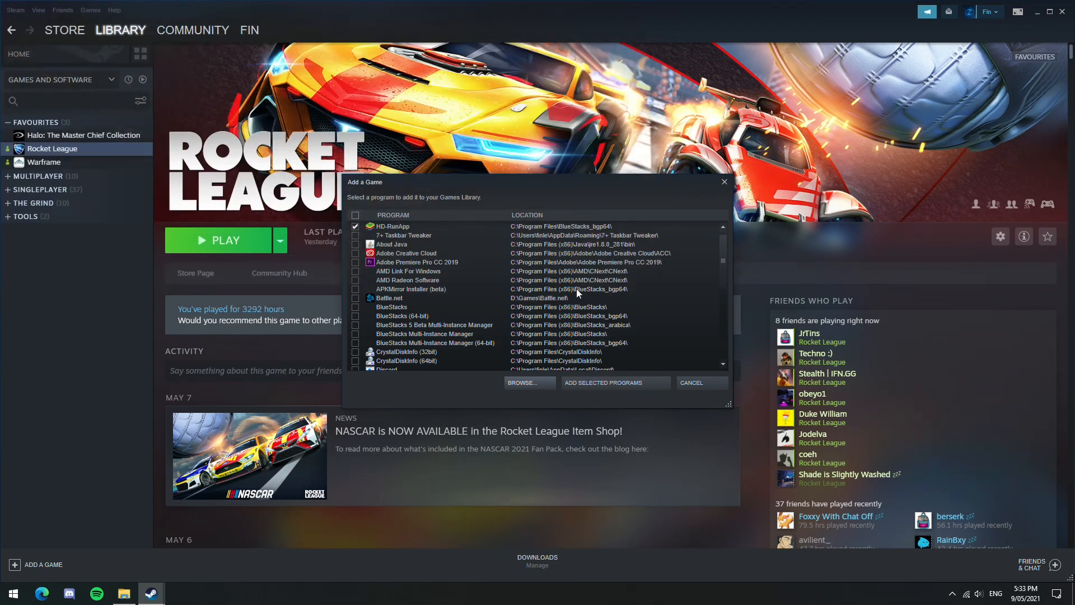
{"action": "left_click", "coordinate": [691, 383]}
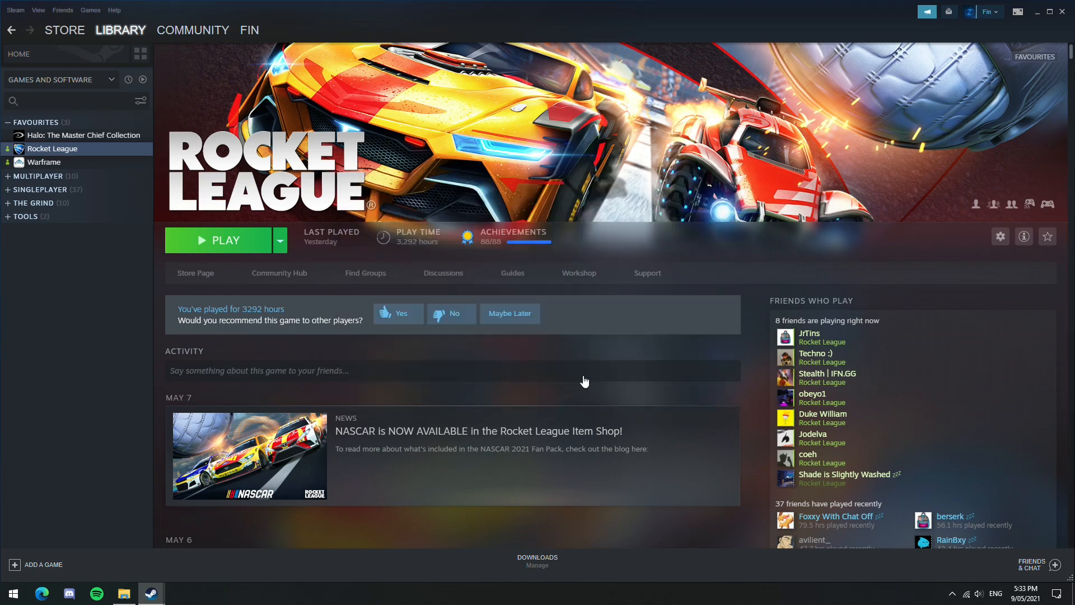
{"action": "left_click", "coordinate": [44, 216]}
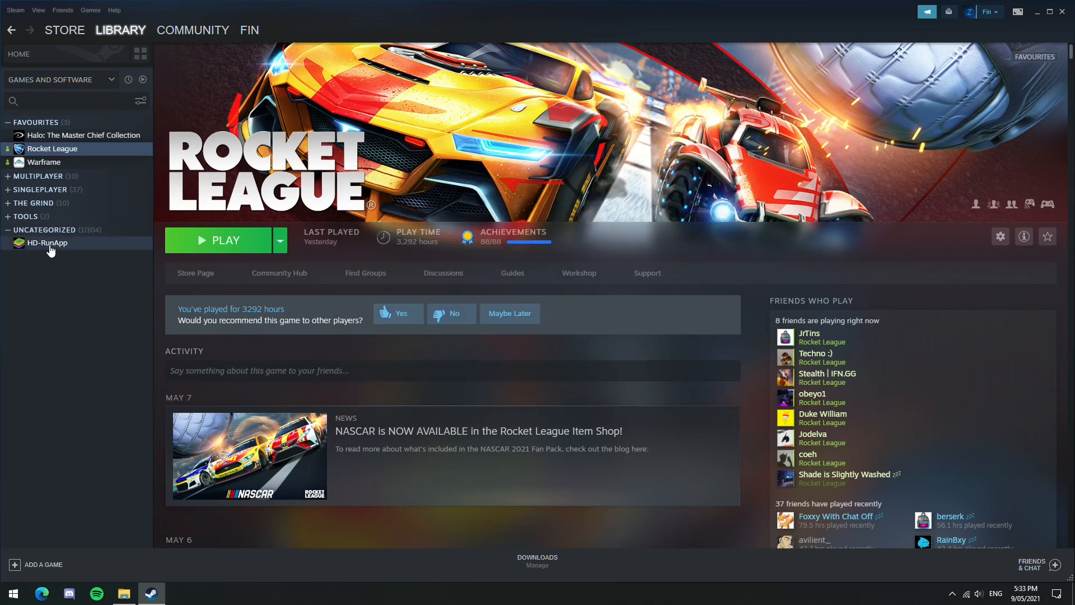
- Reach the shortcut properties of the HD-RunApp non-Steam game
{"action": "left_click", "coordinate": [47, 241]}
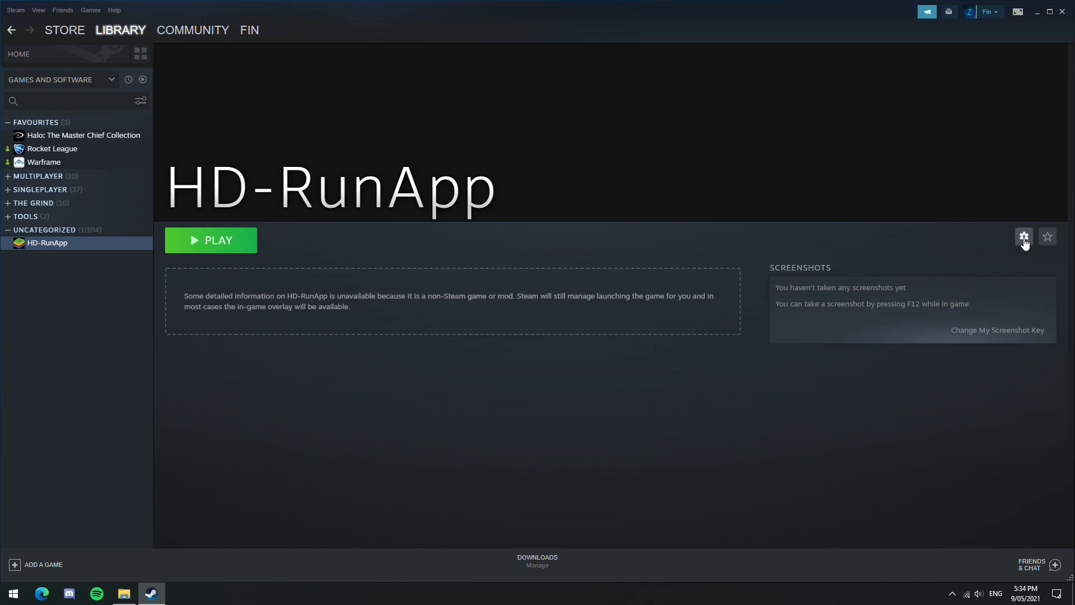
{"action": "left_click", "coordinate": [1023, 236]}
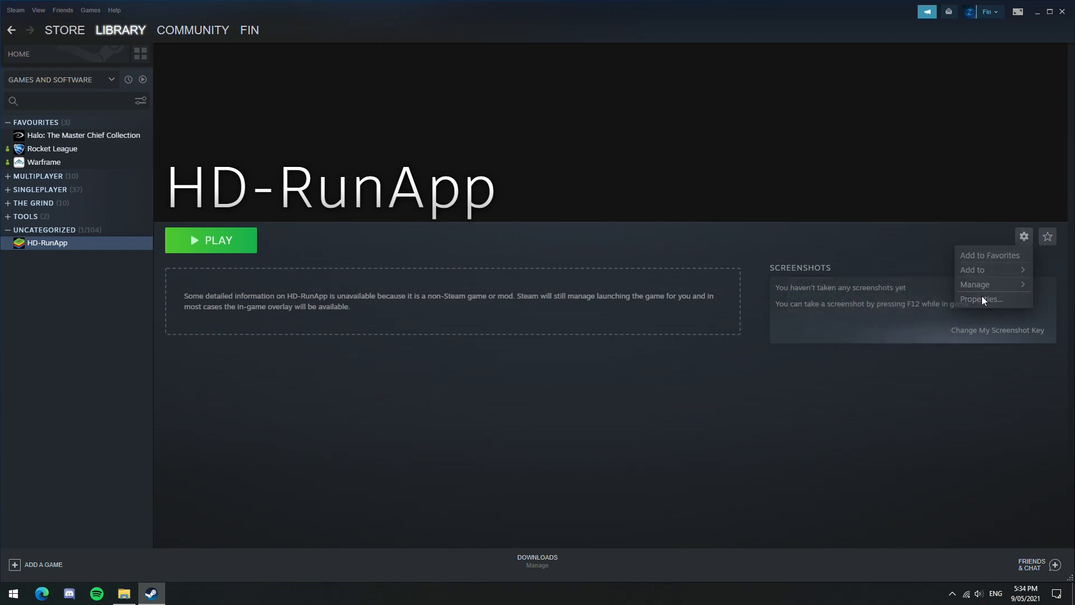
{"action": "left_click", "coordinate": [980, 297]}
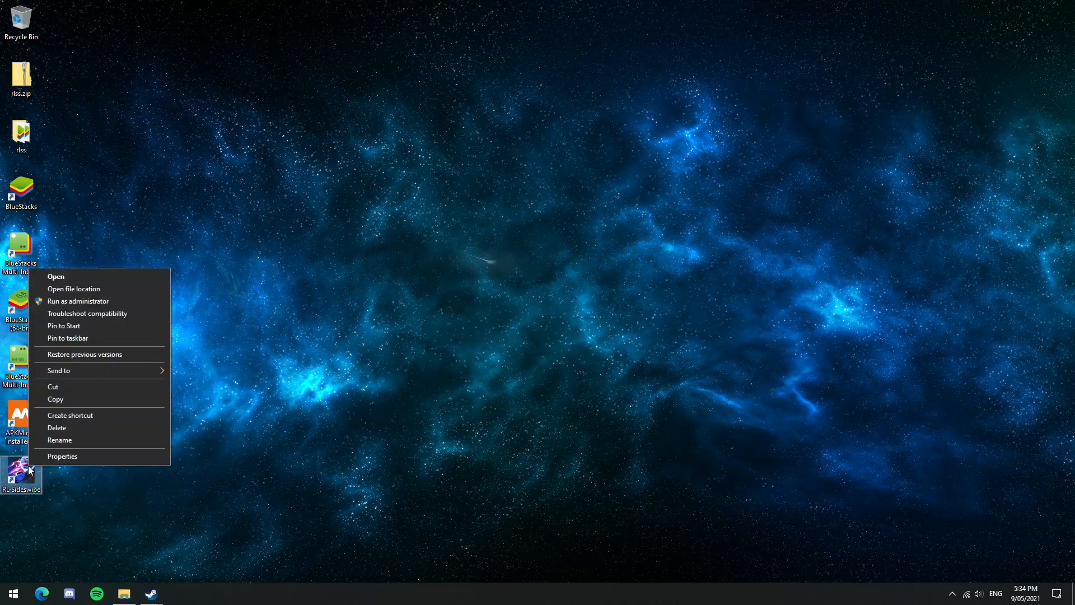
- Copy the RL Sideswipe launch target into Steam and rename the shortcut Rocket League Sideswipe
{"action": "left_click", "coordinate": [62, 455]}
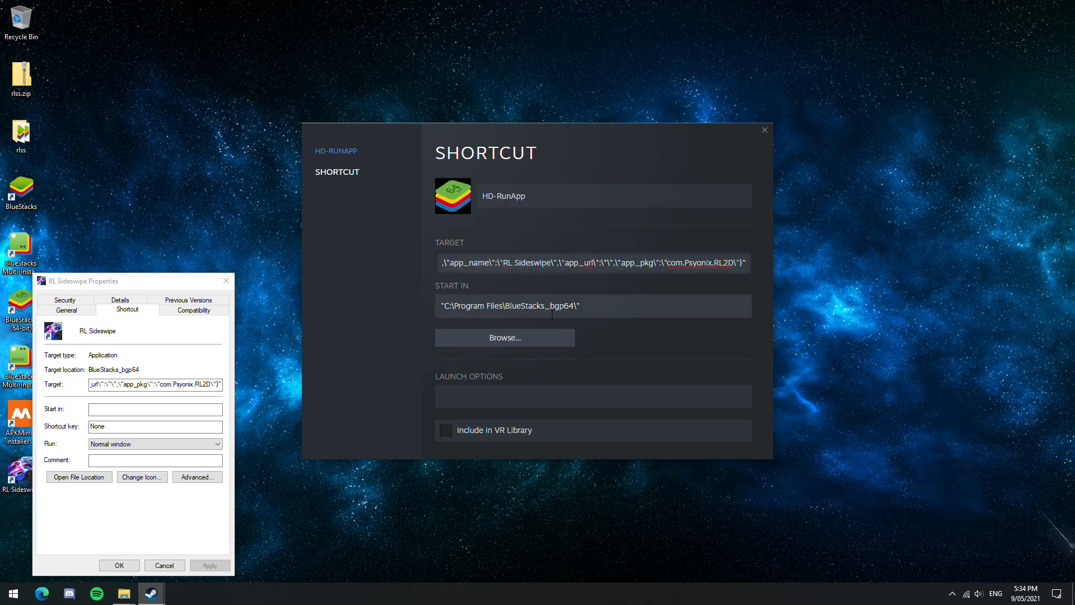
{"action": "mouse_move", "coordinate": [543, 364]}
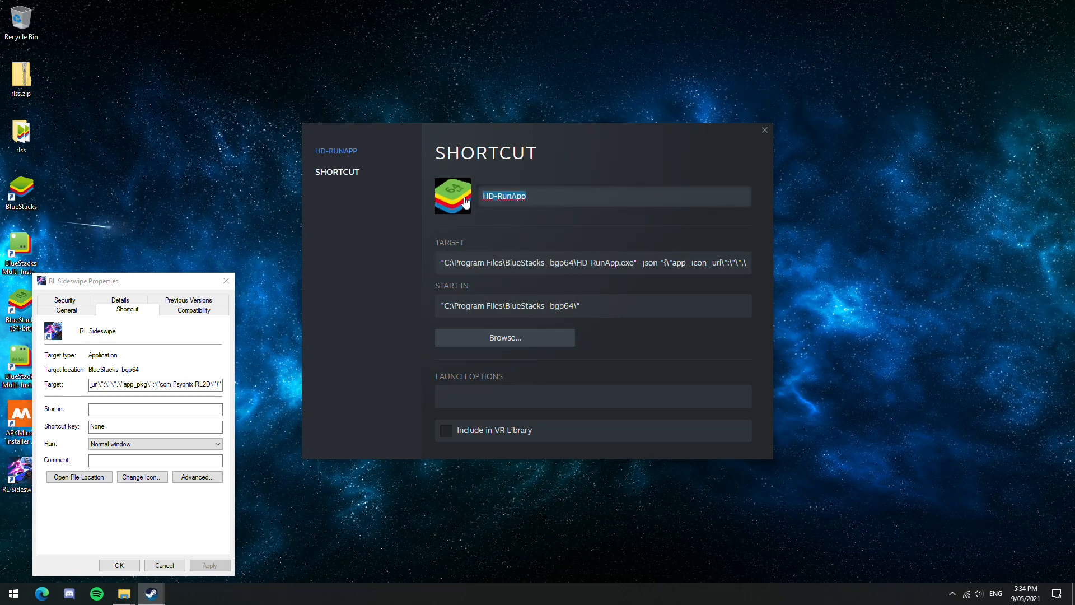
{"action": "type", "text": "Rocket League Sideswipe"}
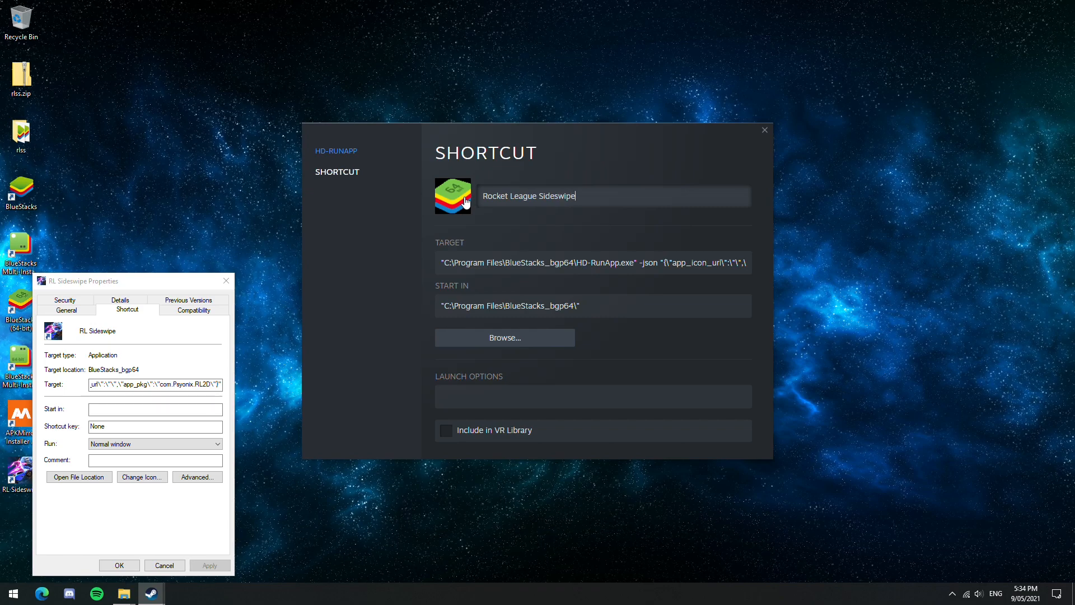
{"action": "left_click", "coordinate": [142, 477]}
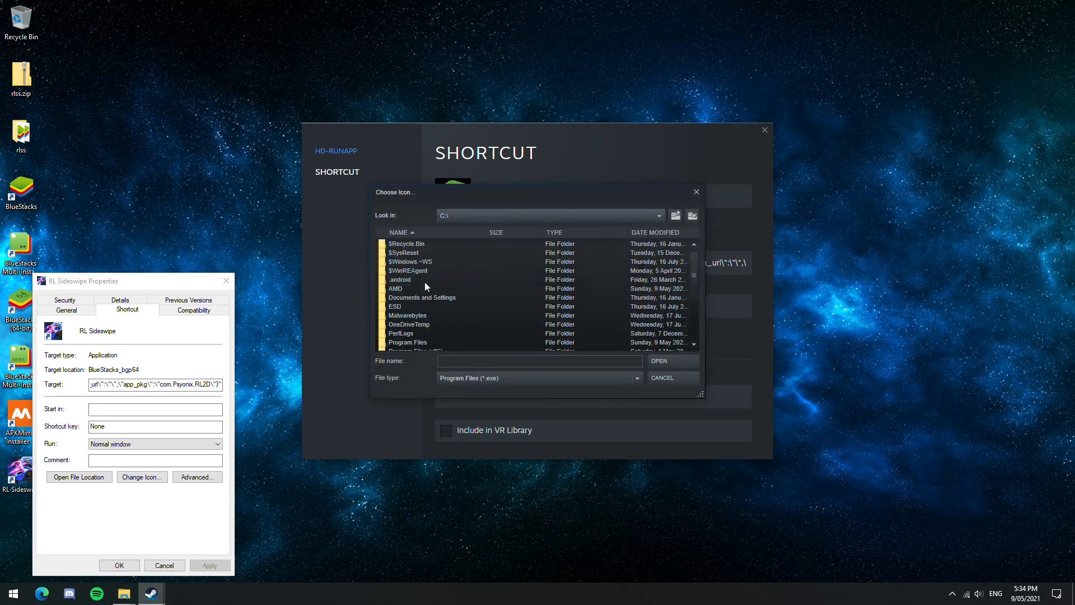
- Browse to the rlss folder and set logo.jpg as the shortcut's icon, then close properties
{"action": "double_click", "coordinate": [412, 279]}
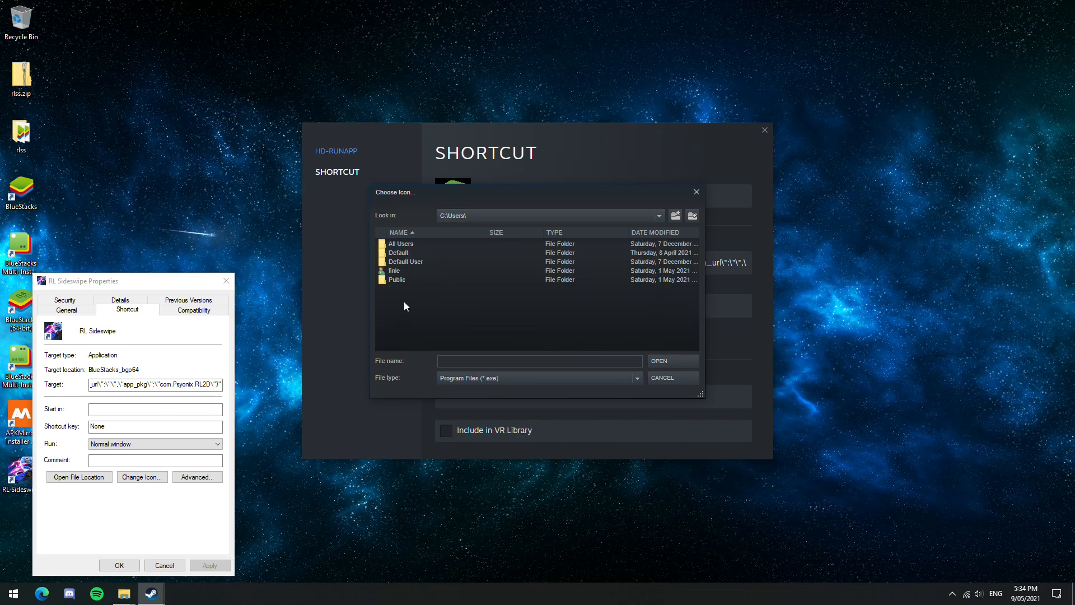
{"action": "double_click", "coordinate": [394, 270]}
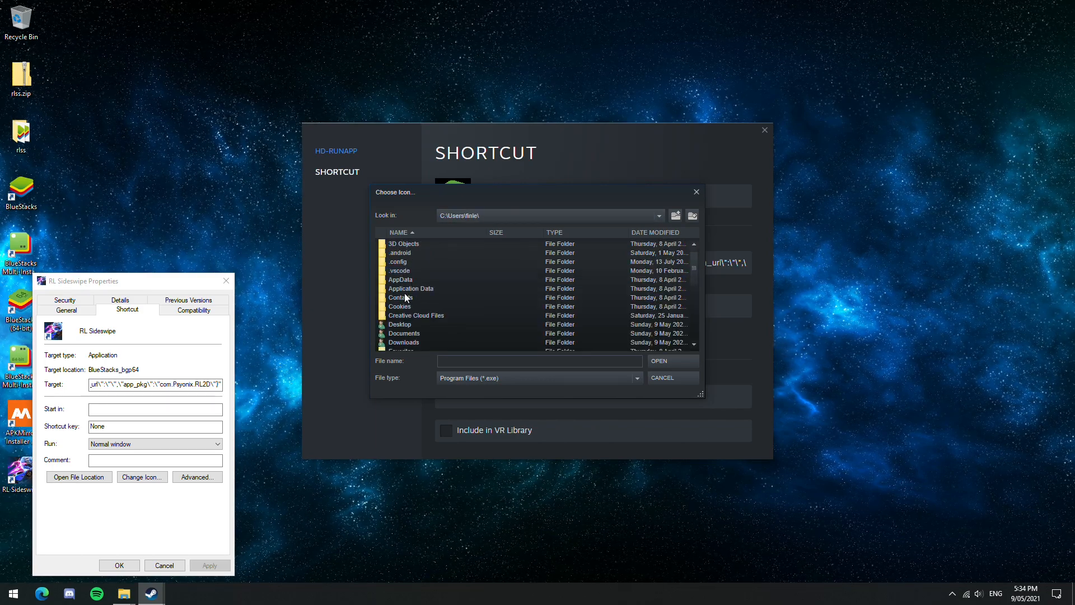
{"action": "left_click", "coordinate": [400, 324]}
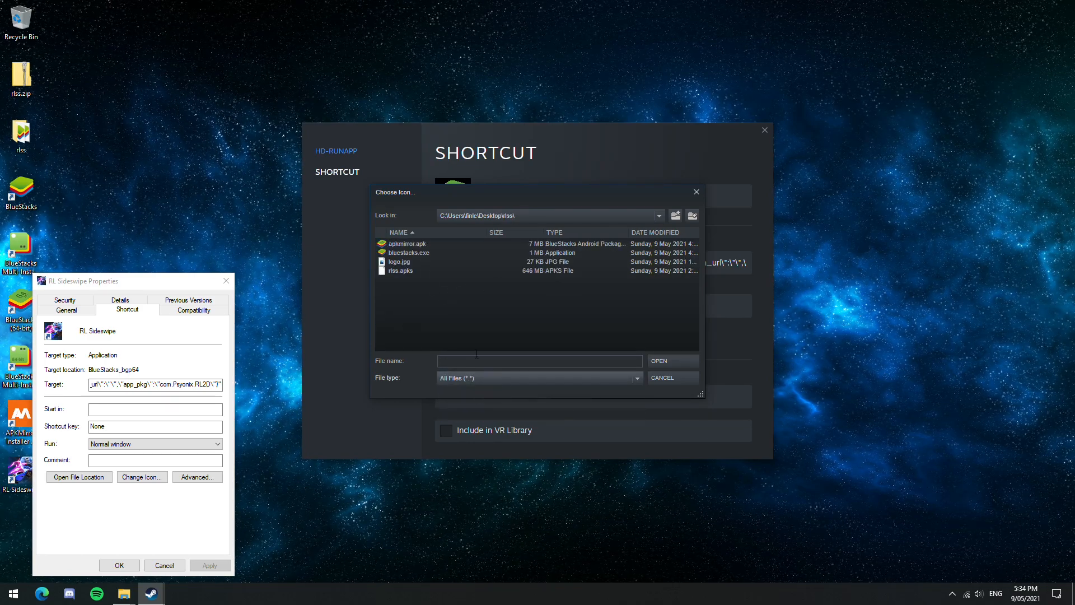
{"action": "left_click", "coordinate": [398, 262]}
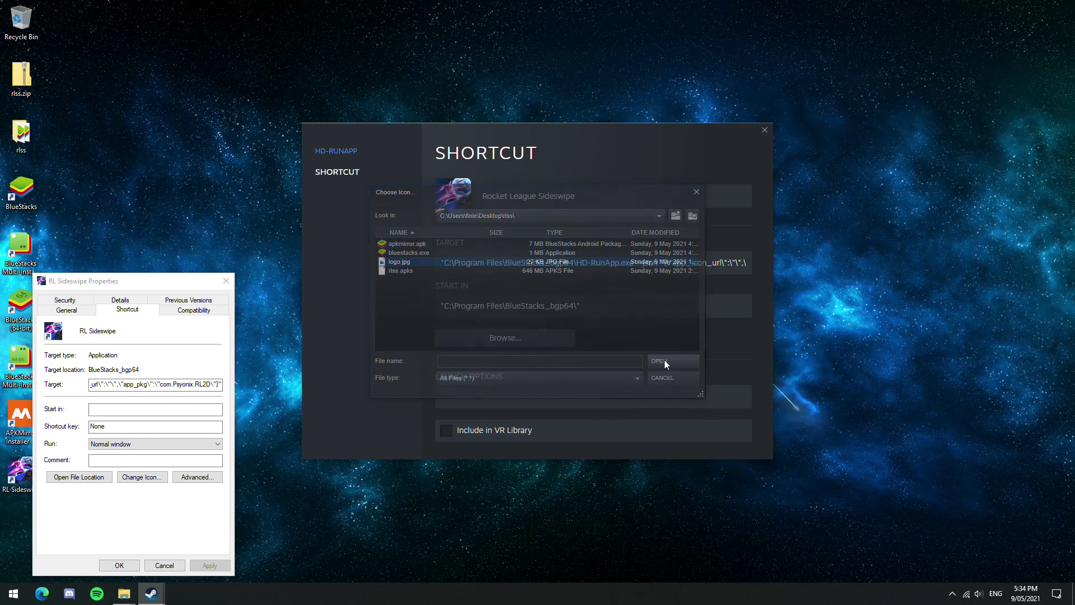
{"action": "left_click", "coordinate": [662, 377]}
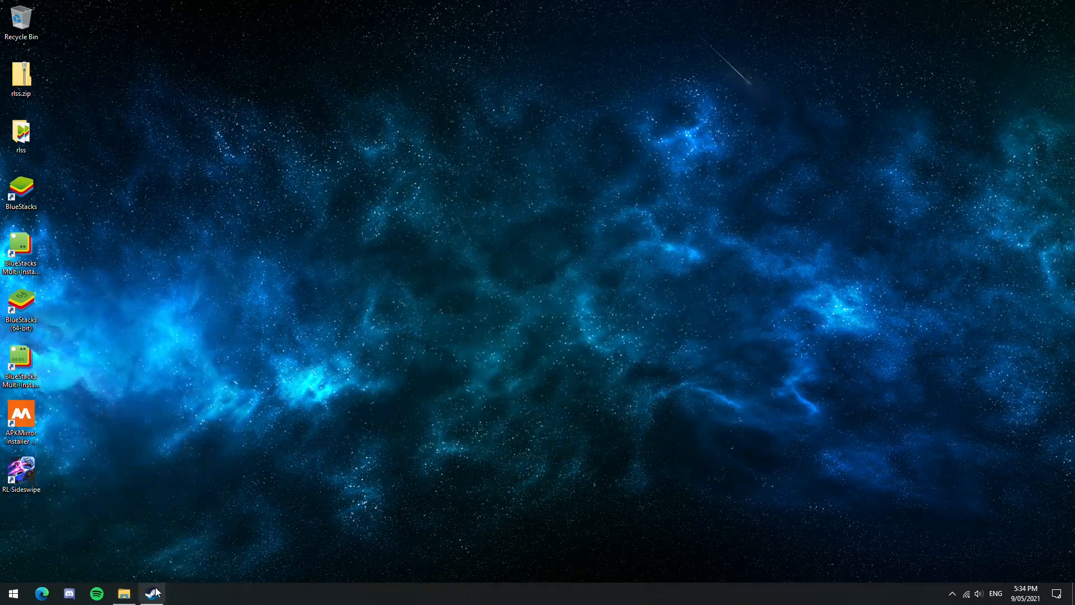
{"action": "left_click", "coordinate": [151, 593]}
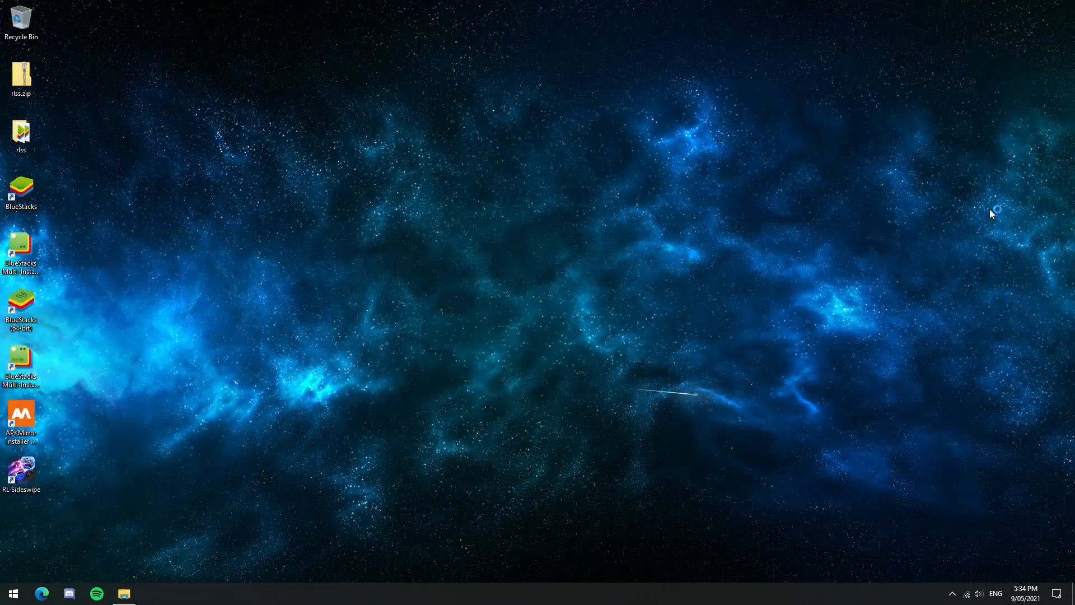
- Relaunch BlueStacks from its desktop shortcut
{"action": "double_click", "coordinate": [20, 189]}
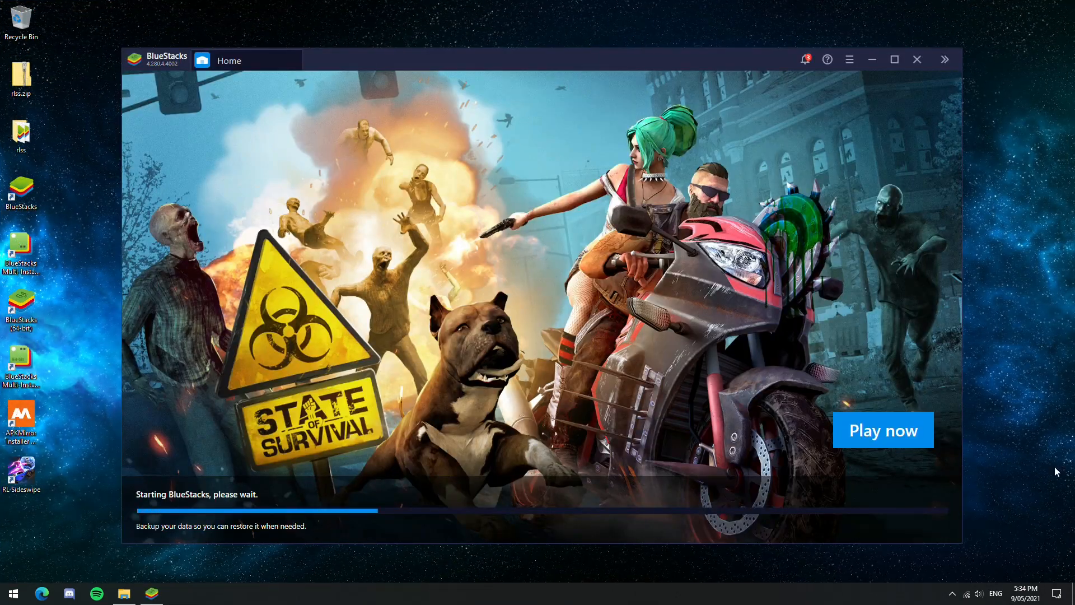